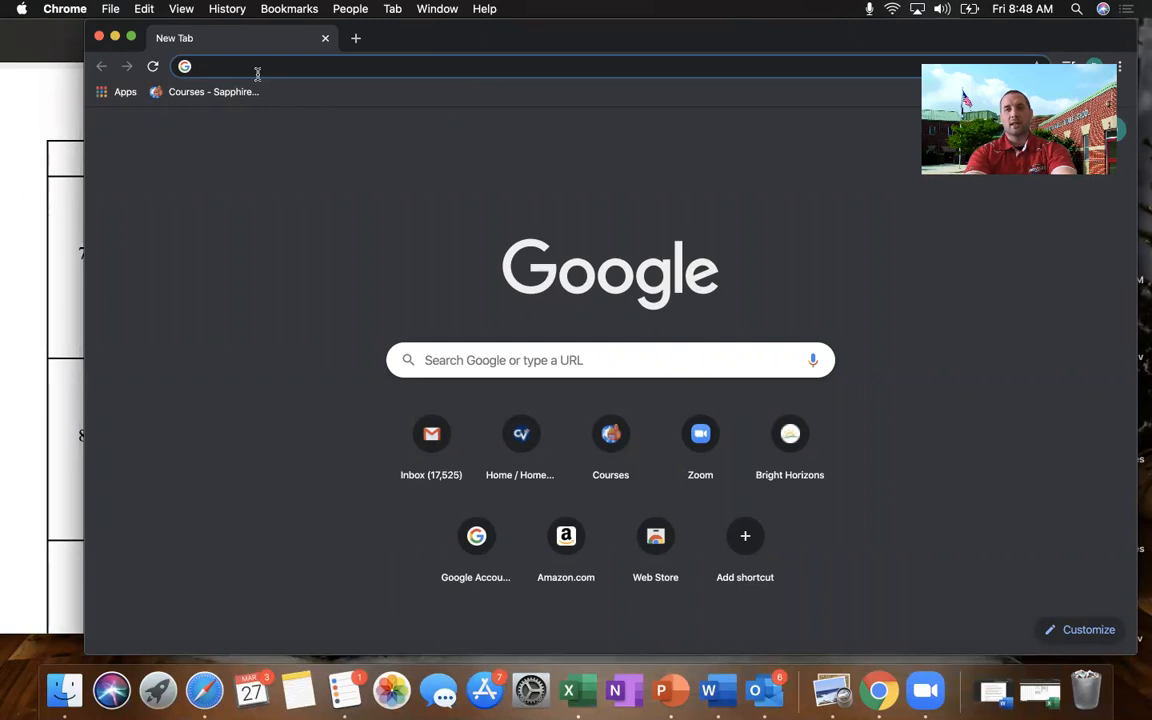
# Go to conestogavalley.org and scroll the For Students resources down to Schoology
pyautogui.write('conestogavalley.org/domain/71')
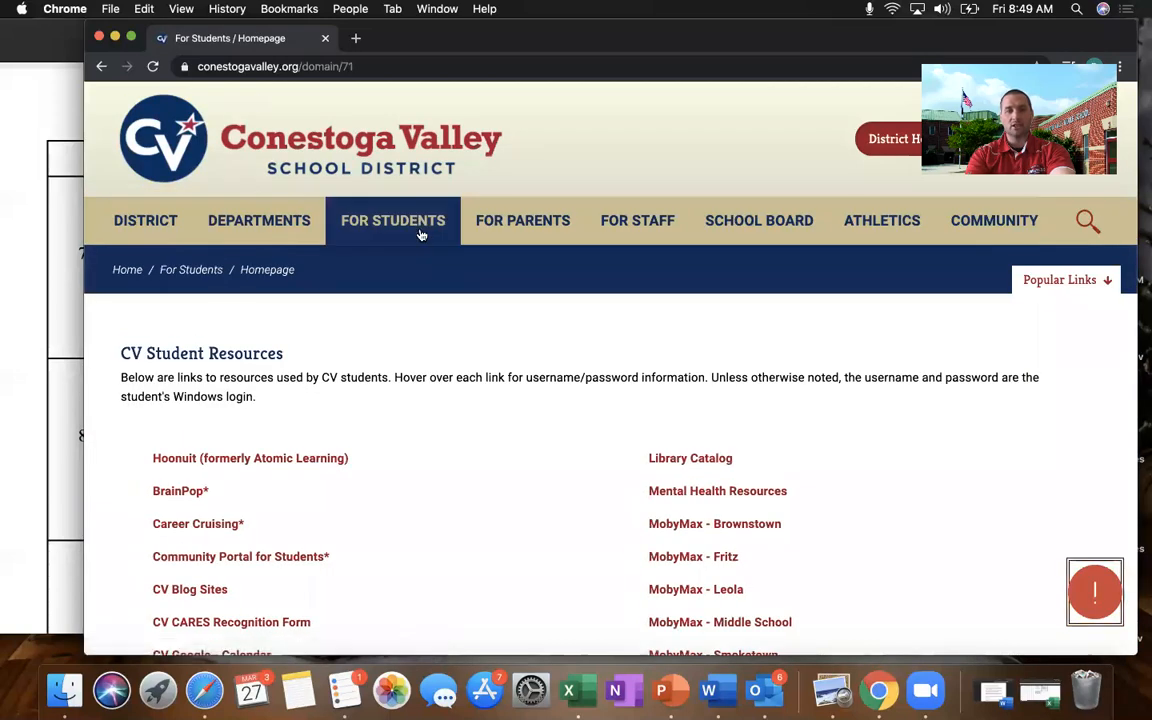
pyautogui.scroll(-3)
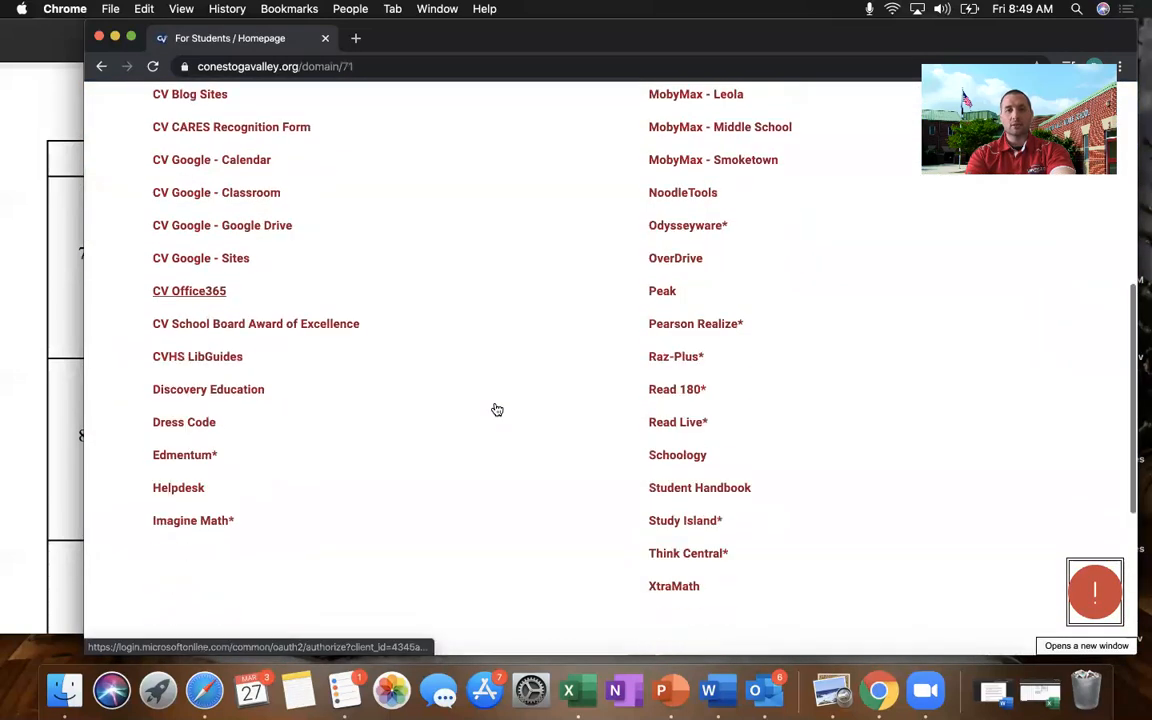
pyautogui.scroll(-3)
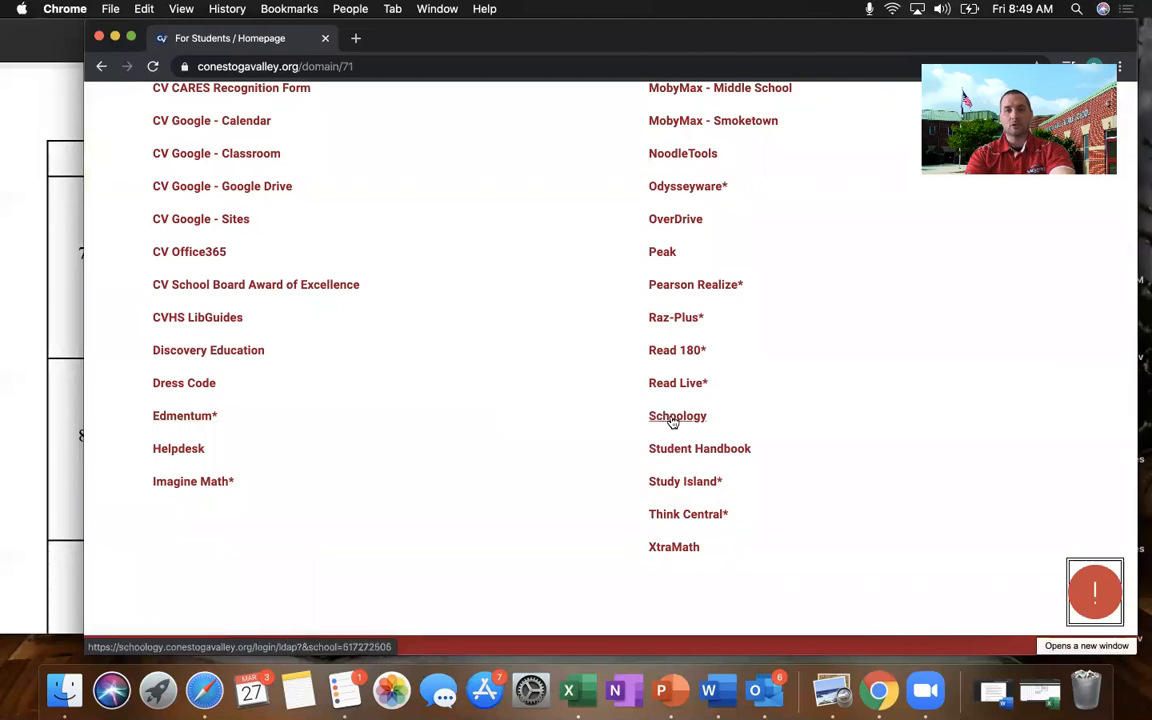
# Log in to Schoology with the saved student credentials from autofill
pyautogui.click(676, 416)
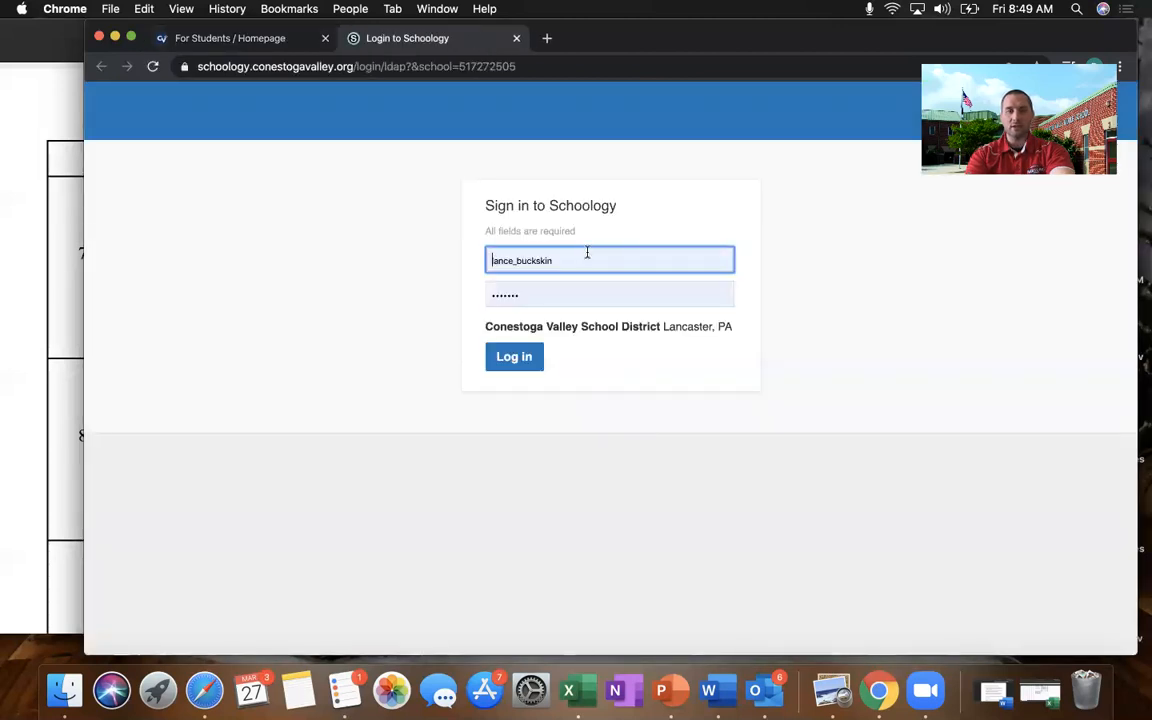
pyautogui.click(610, 260)
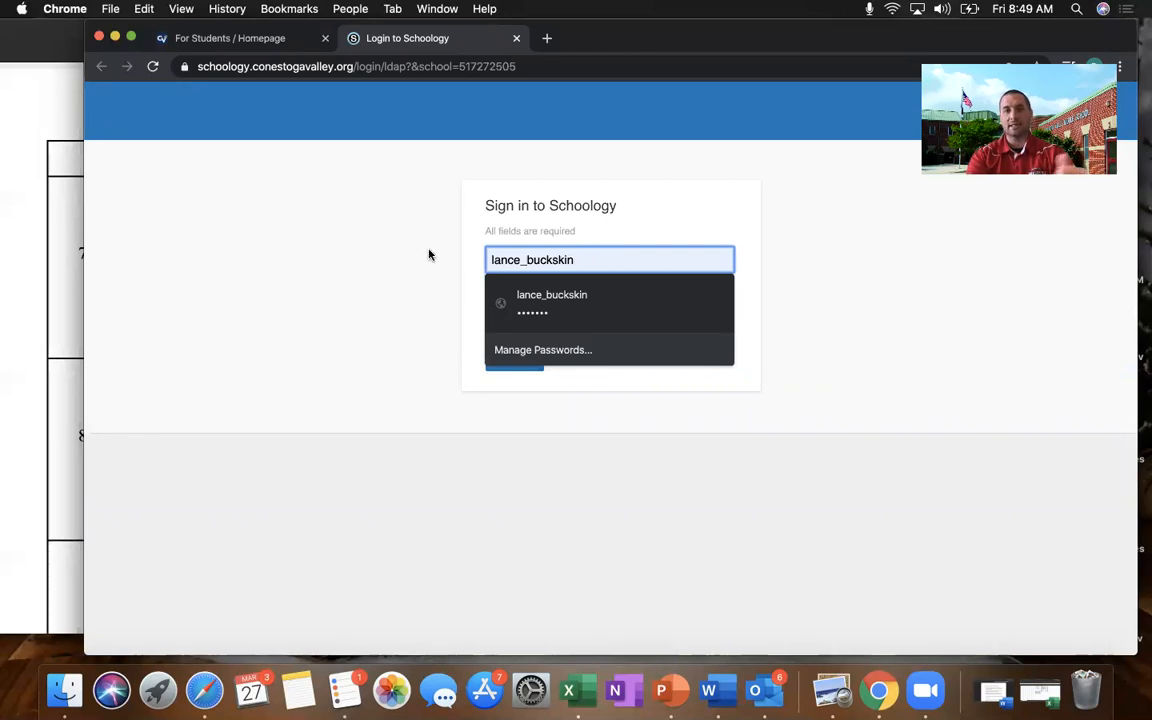
pyautogui.click(610, 292)
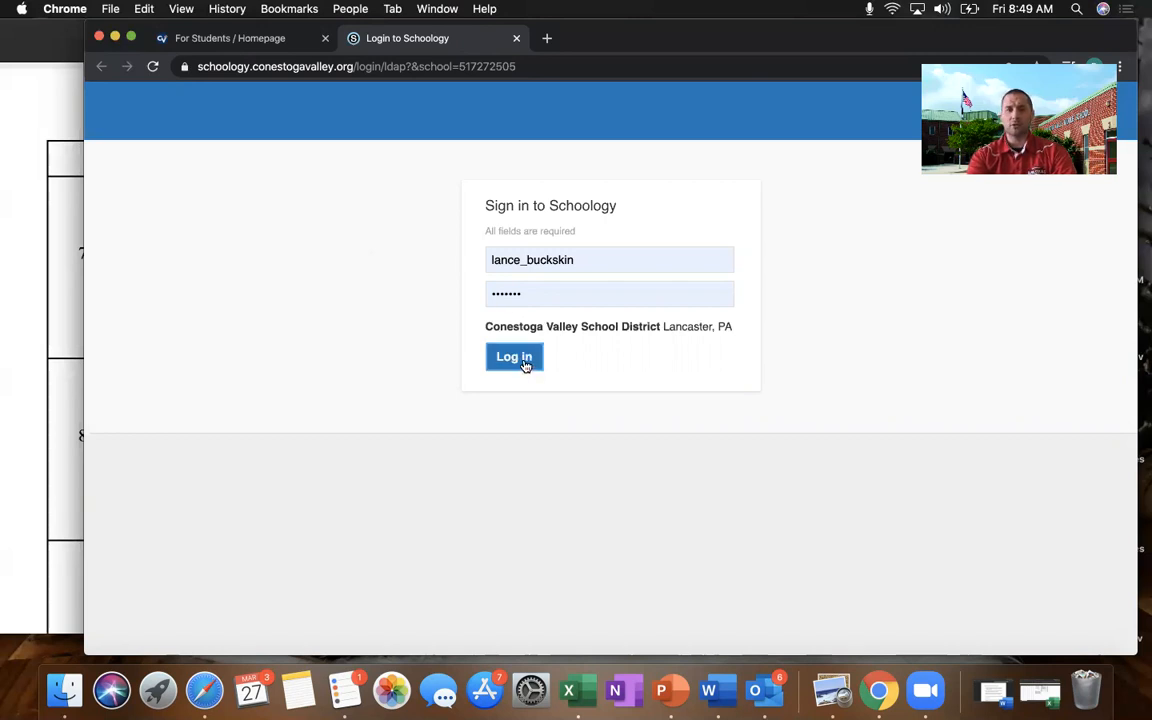
pyautogui.click(514, 356)
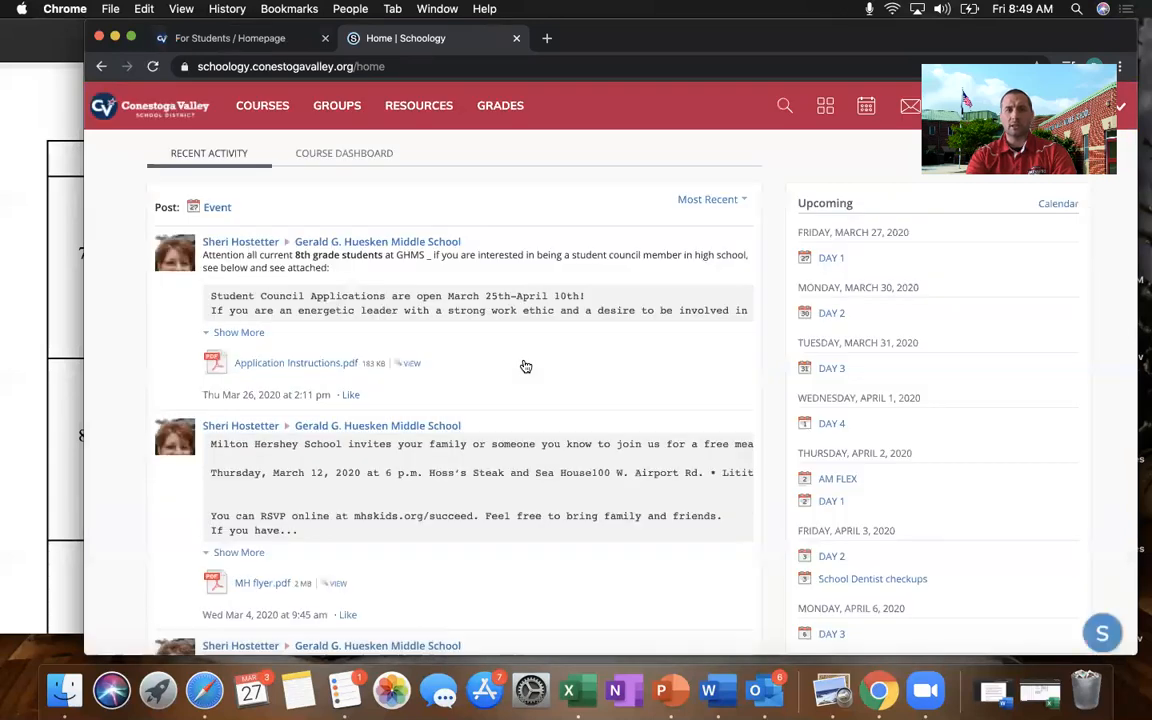
pyautogui.moveTo(504, 254)
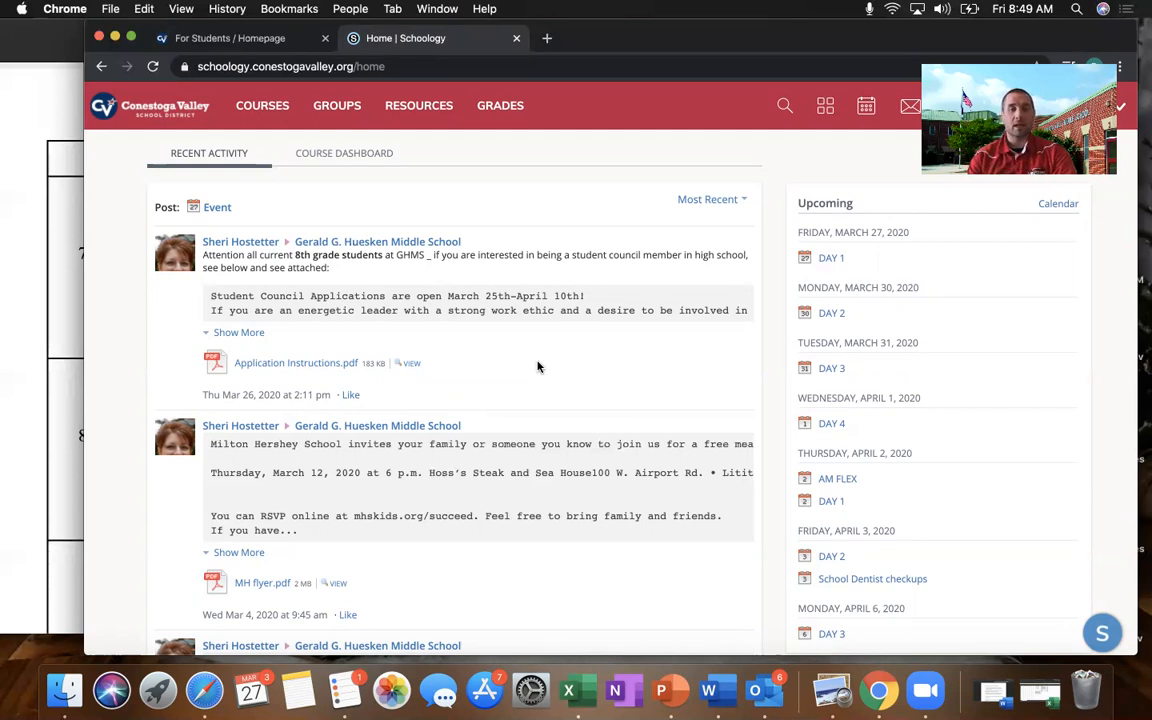
pyautogui.moveTo(396, 248)
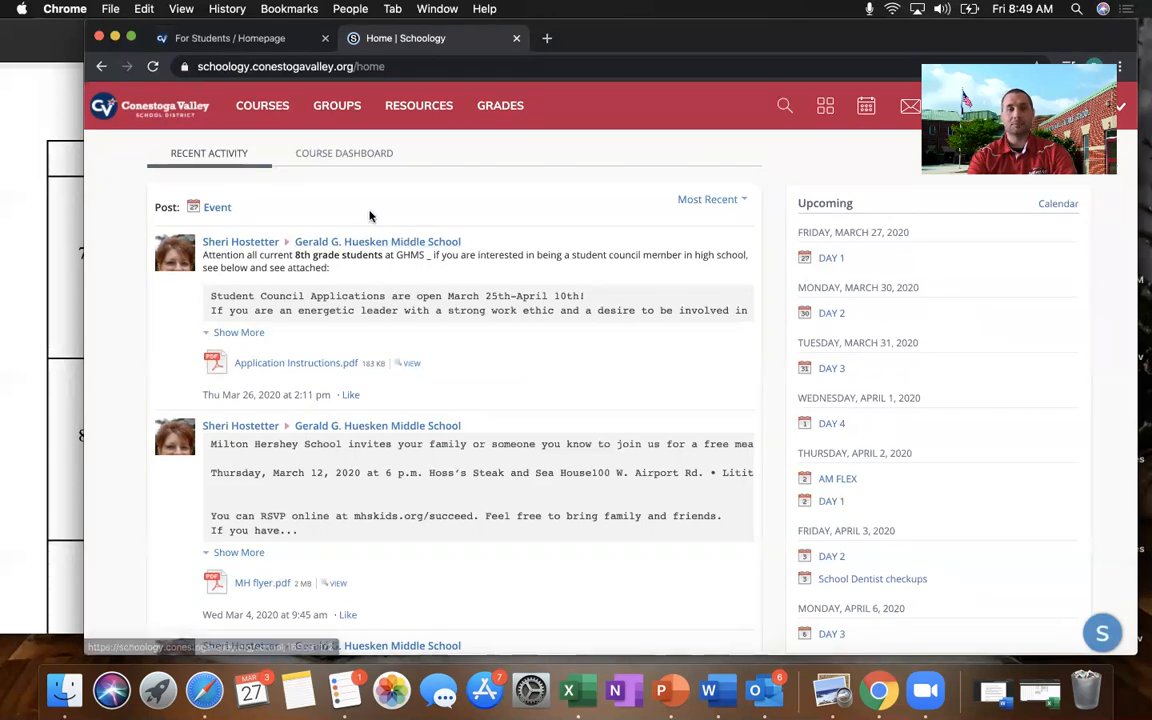
pyautogui.moveTo(376, 240)
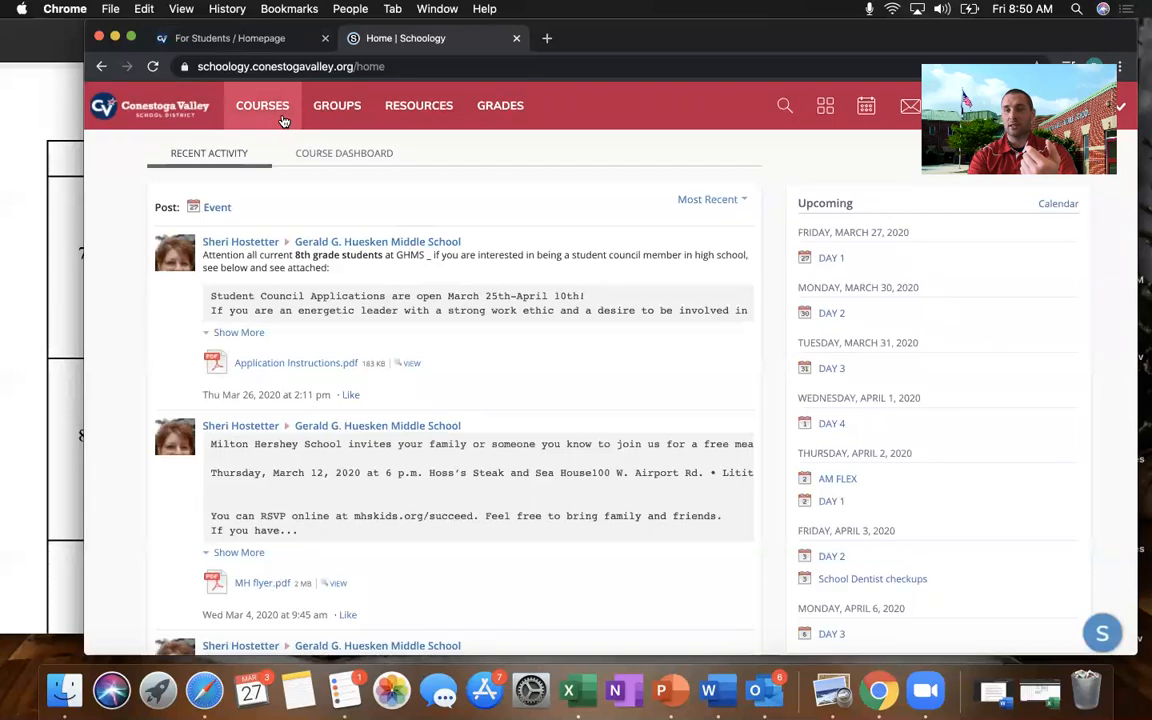
# Show the Courses dropdown listing the three enrolled courses
pyautogui.click(262, 104)
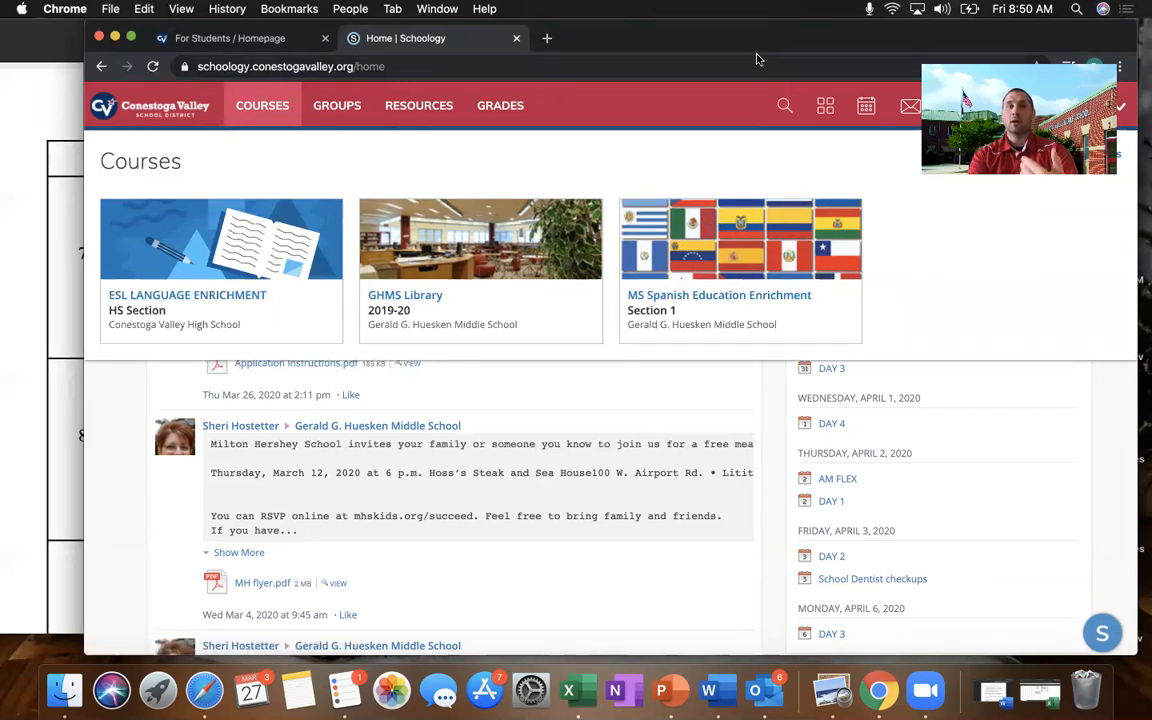
pyautogui.moveTo(864, 38)
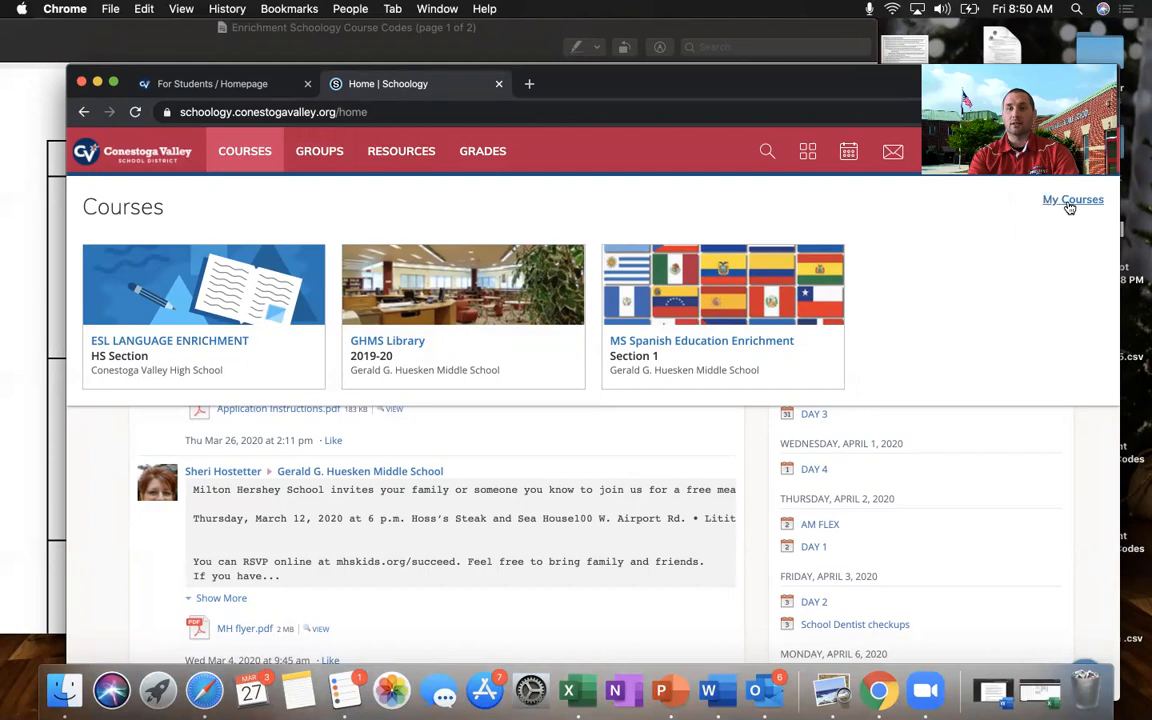
# Go to My Courses and start Join a Course to reach the access-code box
pyautogui.click(1072, 200)
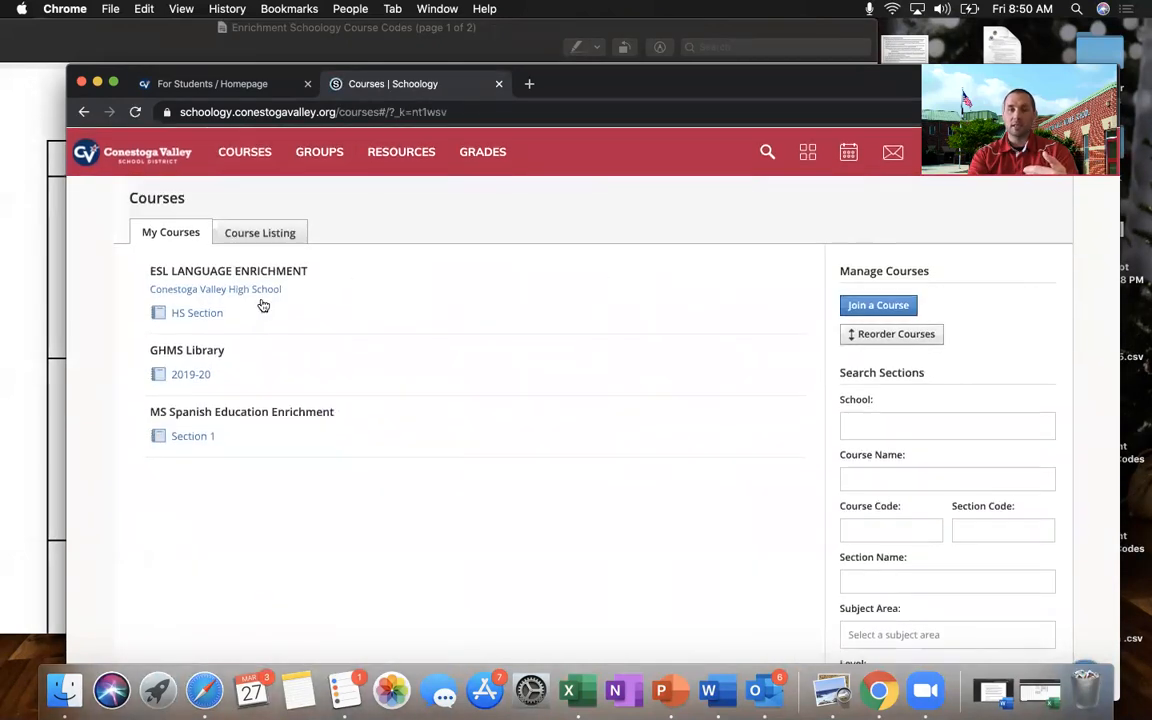
pyautogui.moveTo(248, 364)
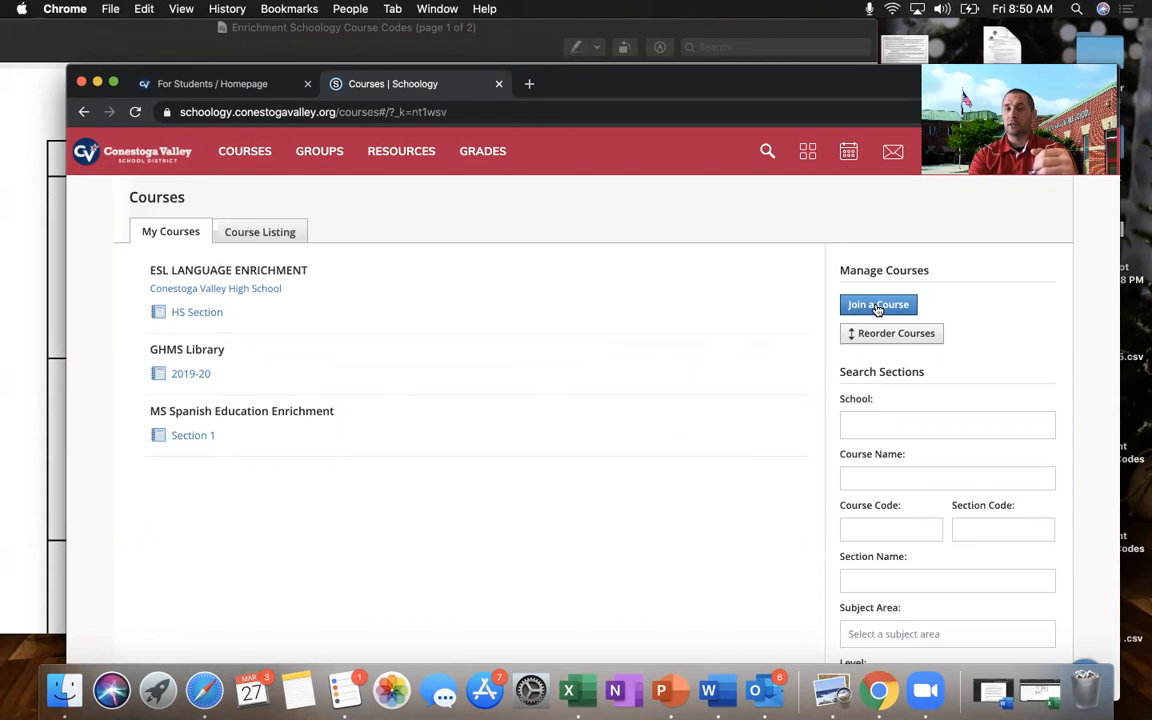
pyautogui.click(878, 304)
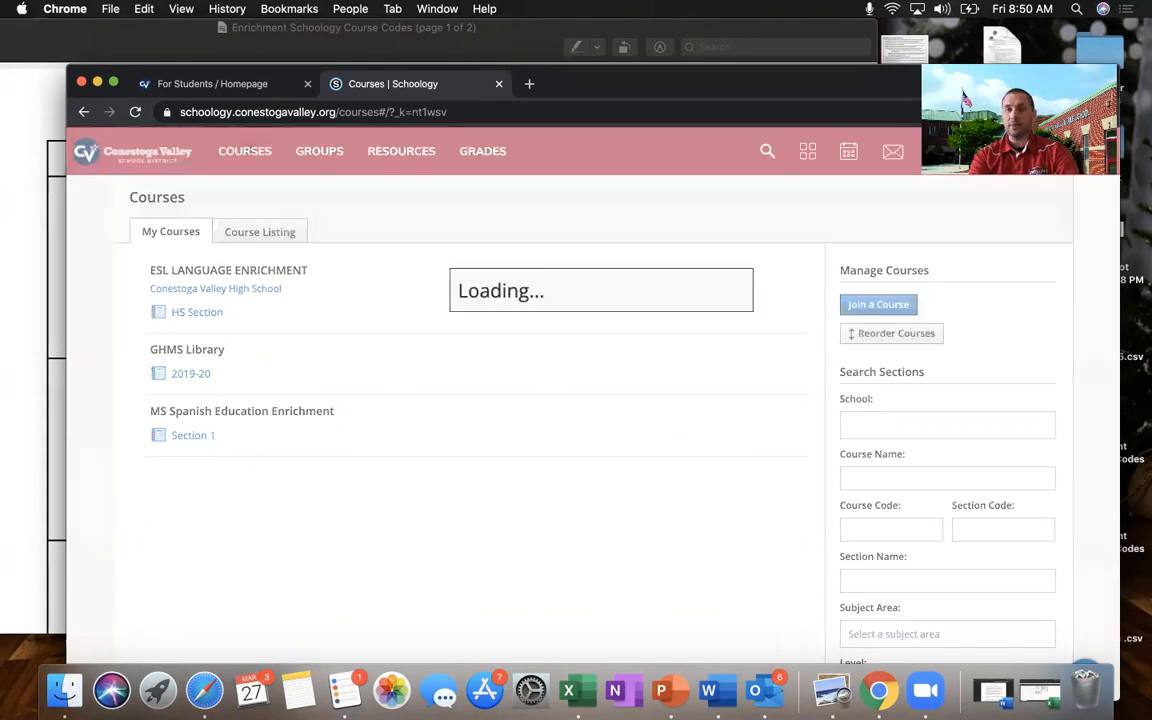
pyautogui.click(878, 304)
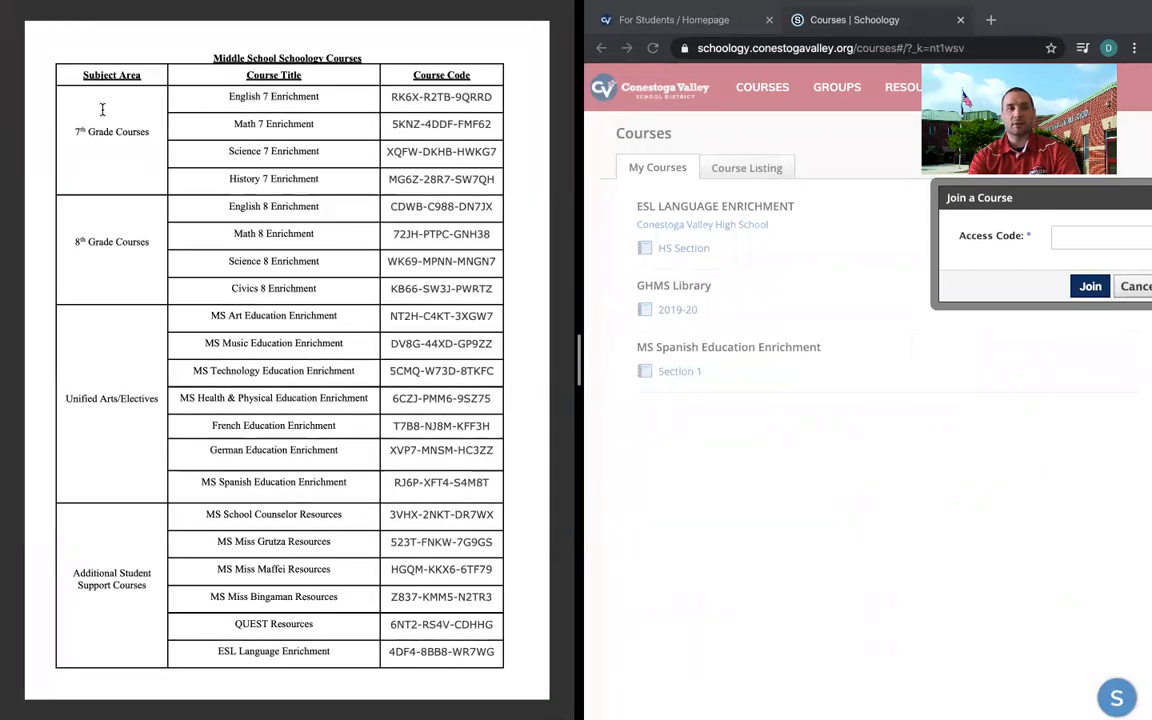
pyautogui.moveTo(140, 396)
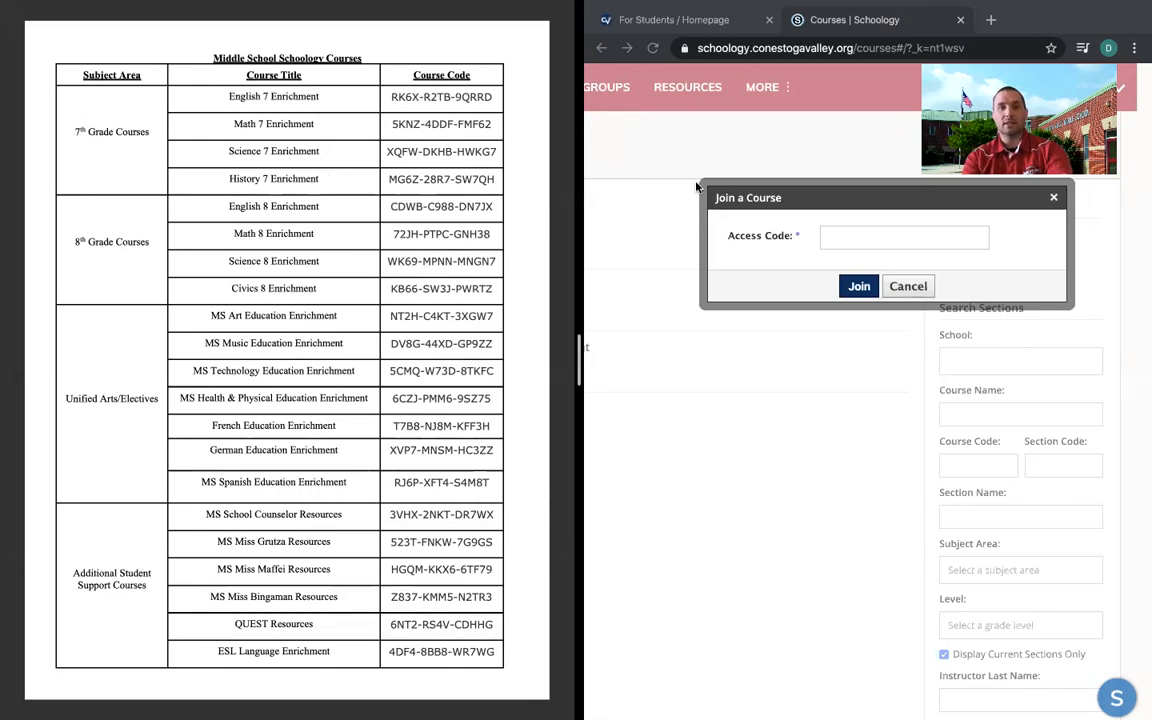
pyautogui.click(904, 236)
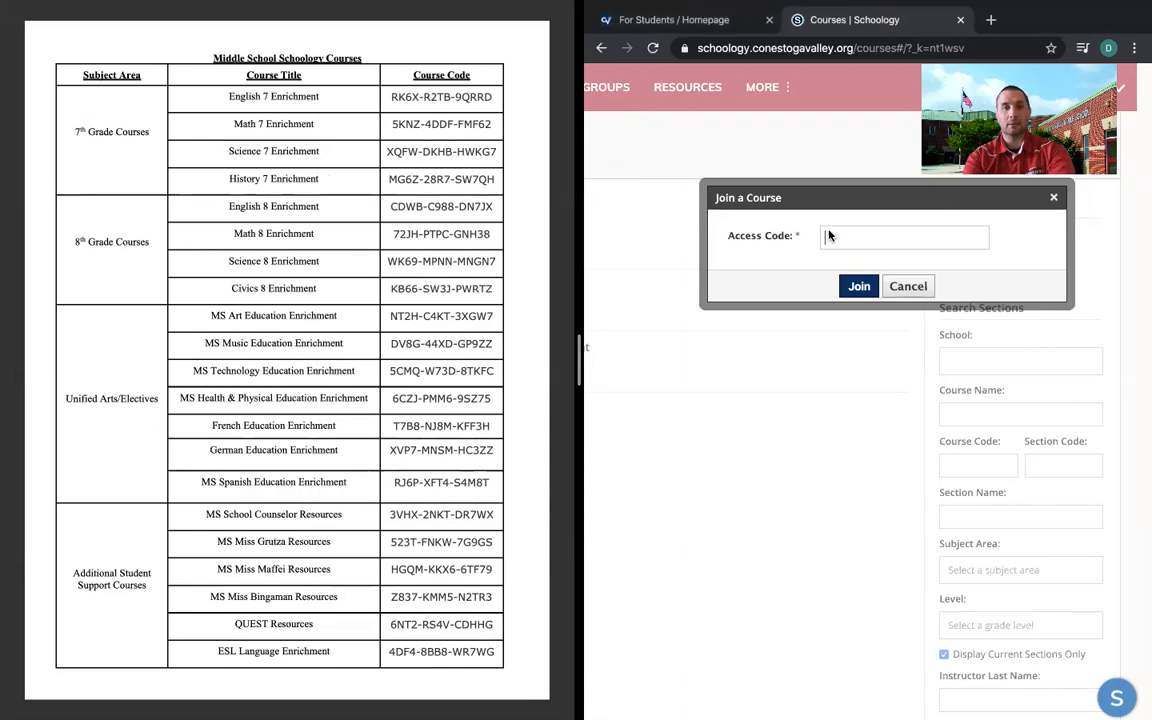
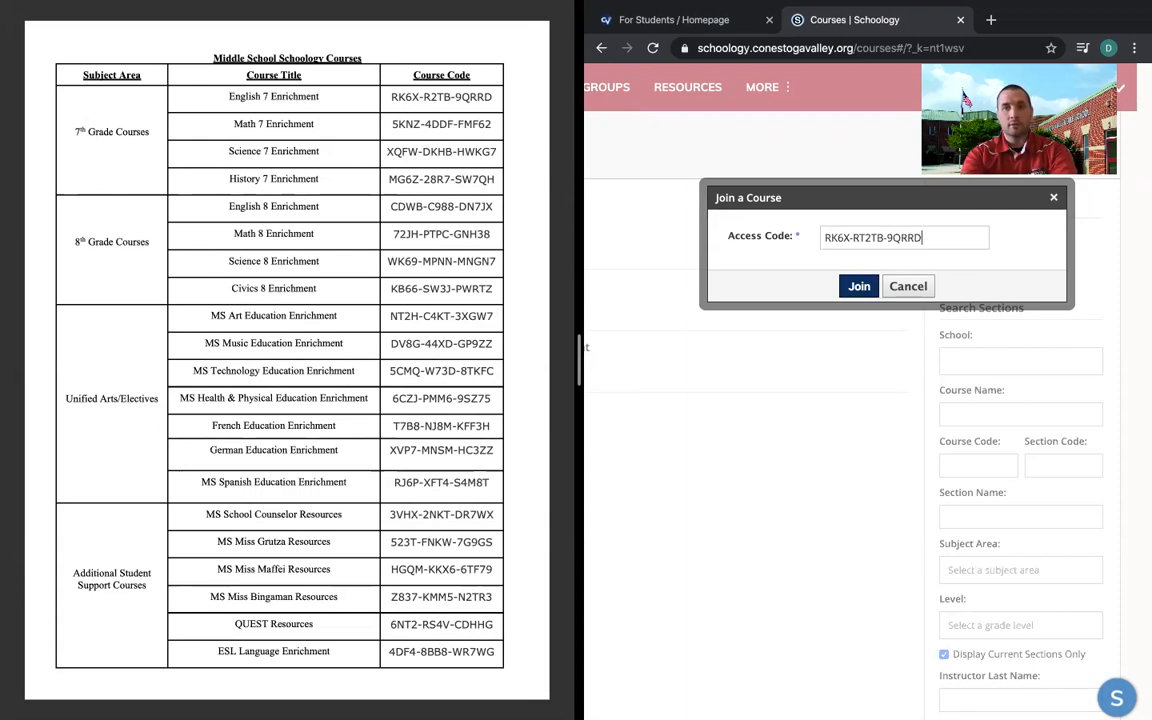
pyautogui.click(858, 286)
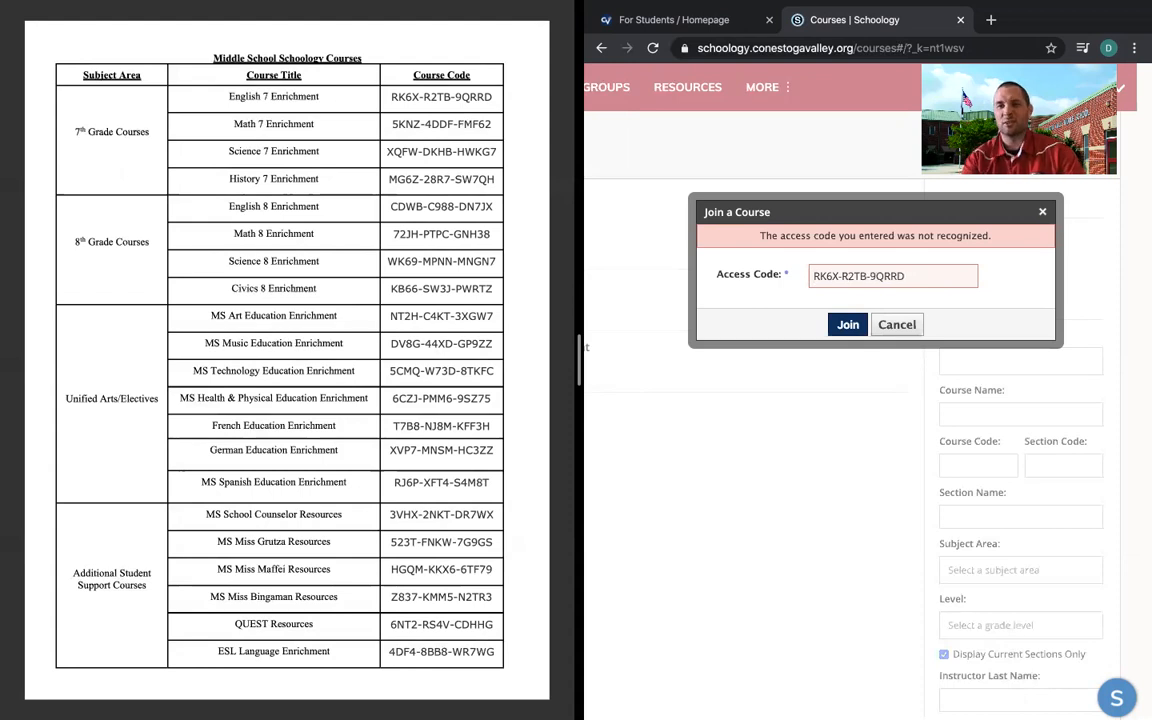
# Resubmit the access code so English 7 Enrichment joins and appears in the courses list
pyautogui.click(848, 324)
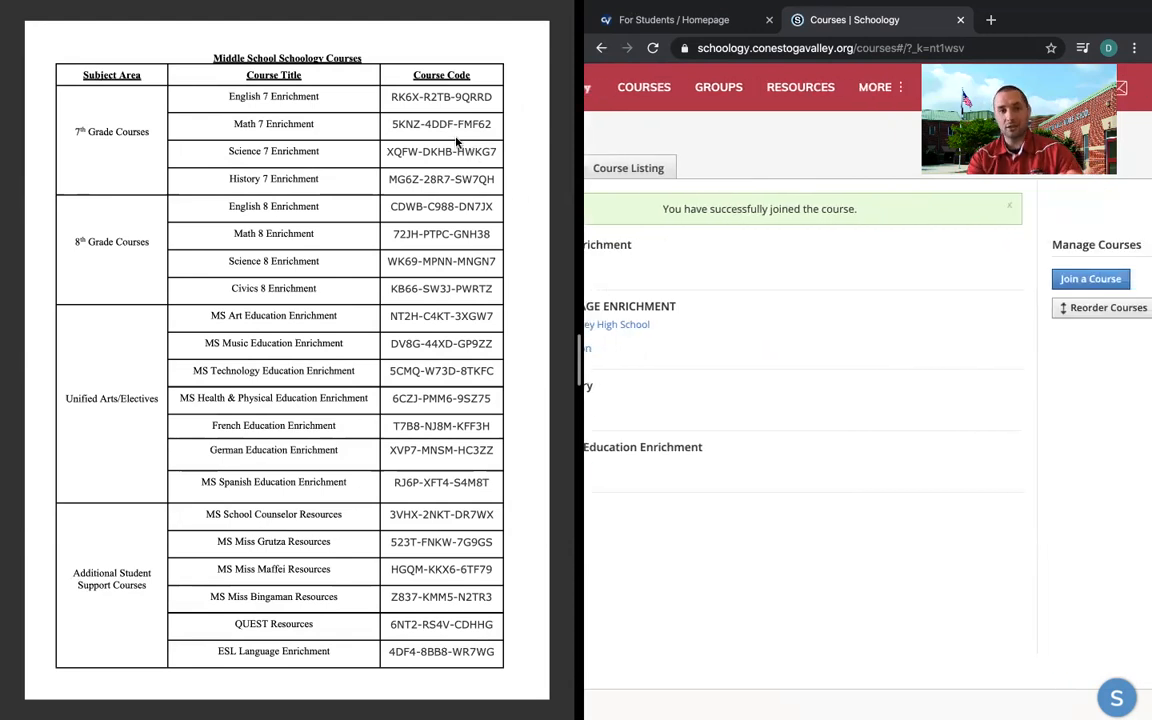
pyautogui.moveTo(476, 180)
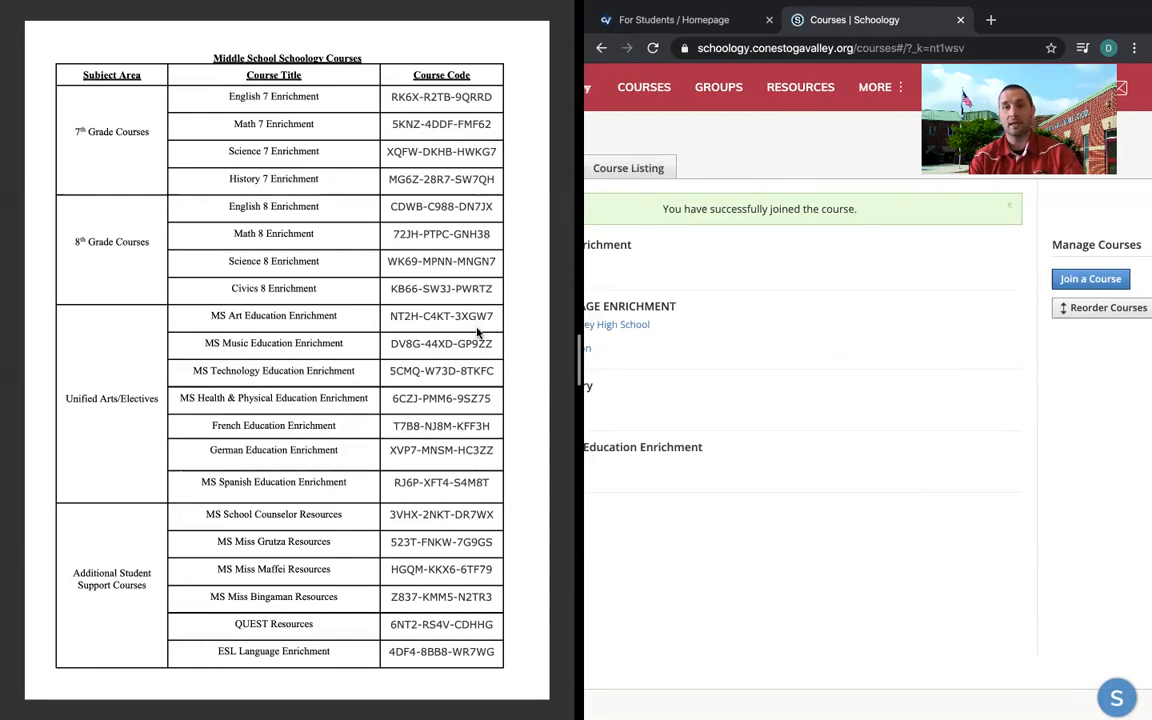
pyautogui.scroll(-3)
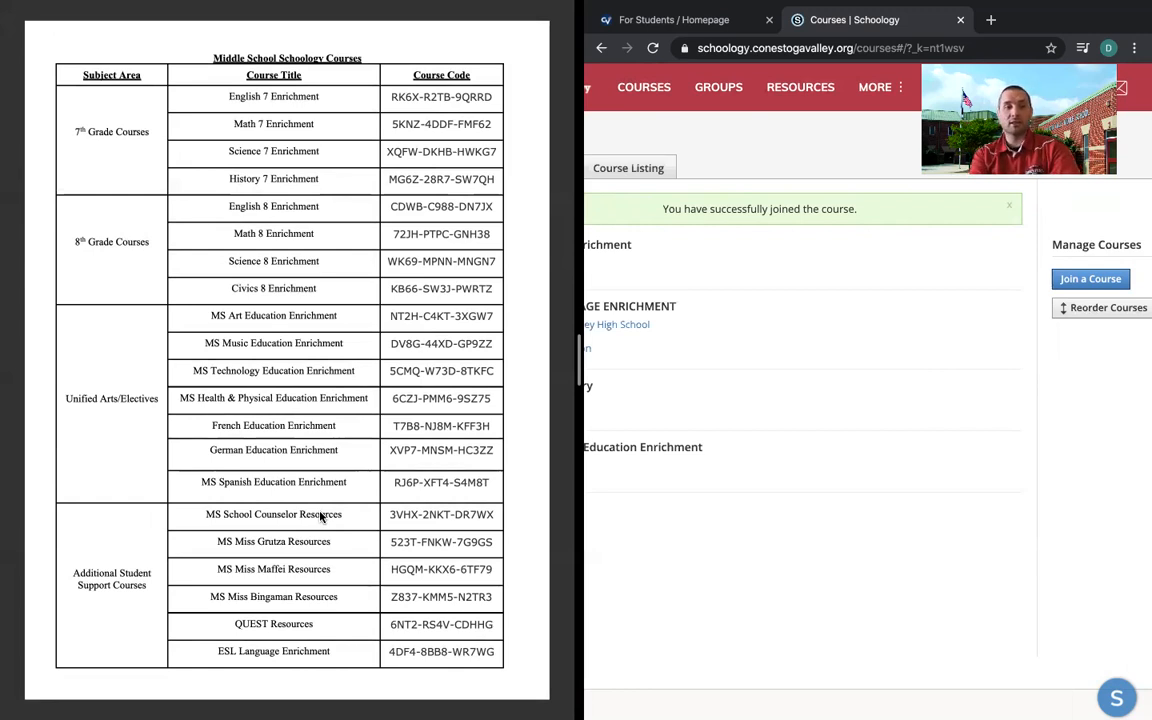
pyautogui.moveTo(284, 588)
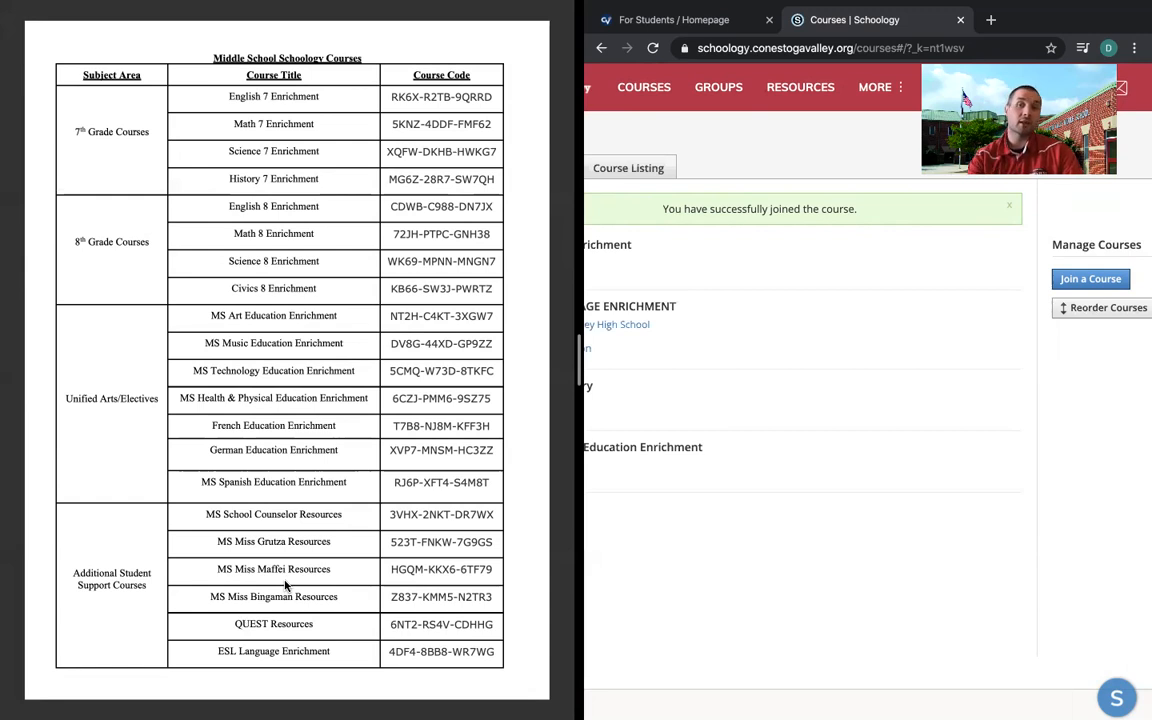
pyautogui.moveTo(716, 480)
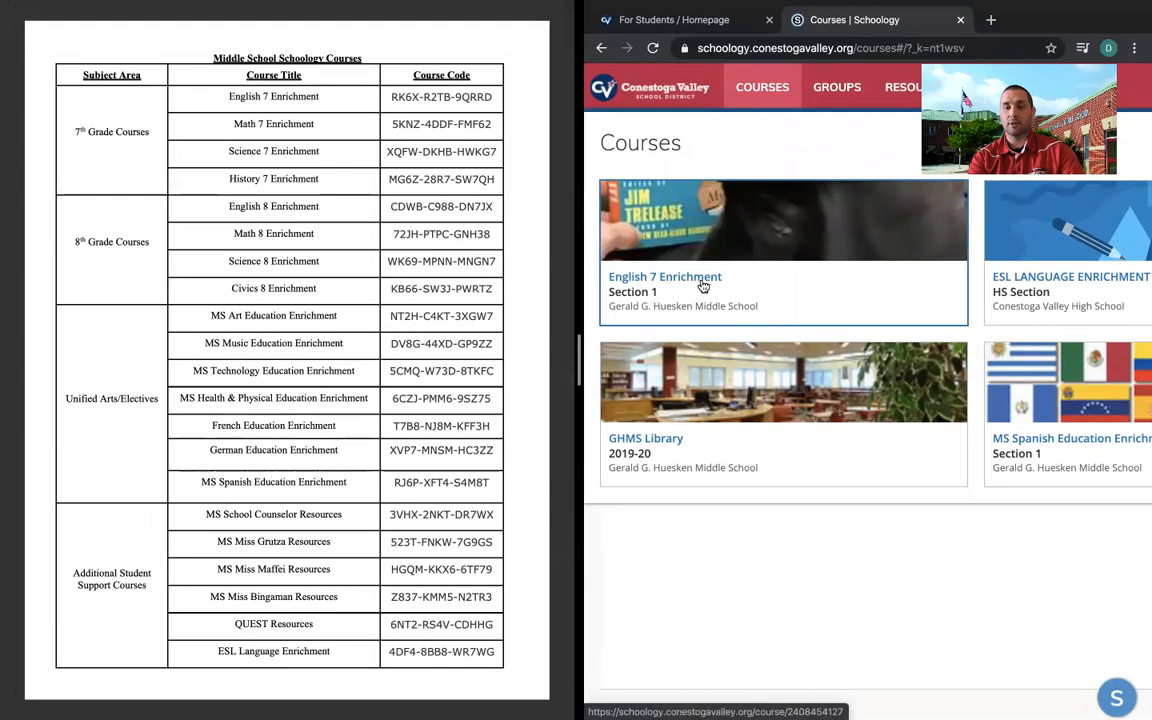
# Enter English 7 Enrichment full-screen and view its Questions & Clarification Discussion Post
pyautogui.click(664, 276)
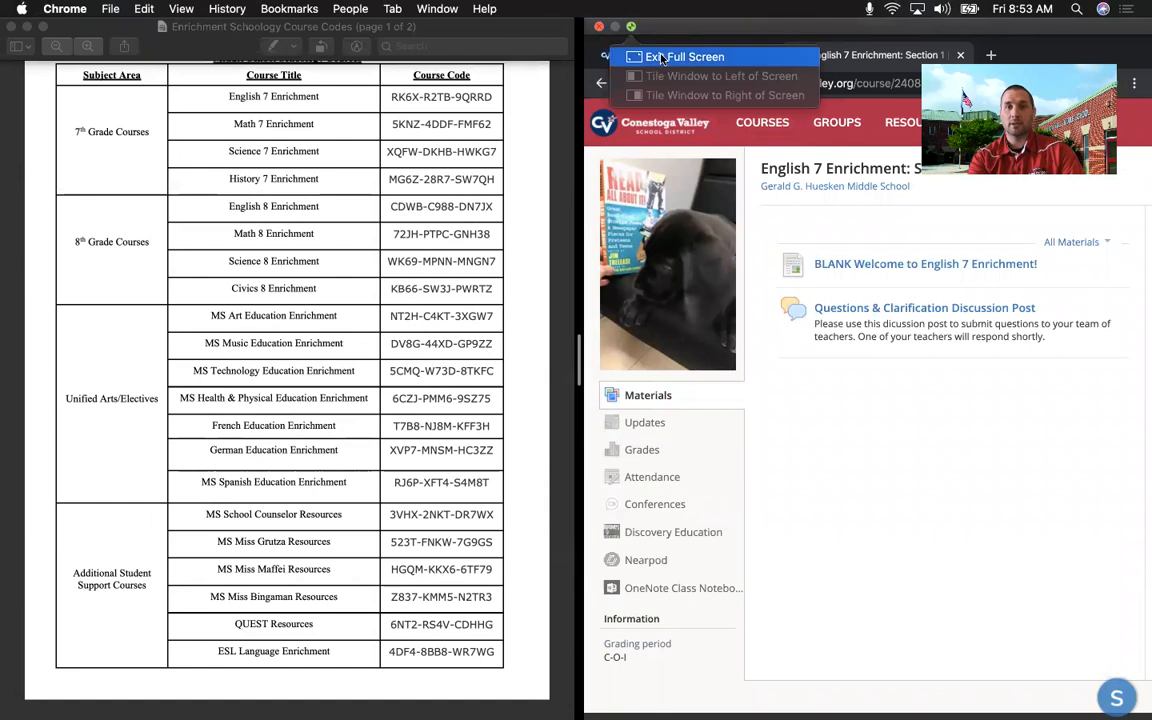
pyautogui.click(684, 56)
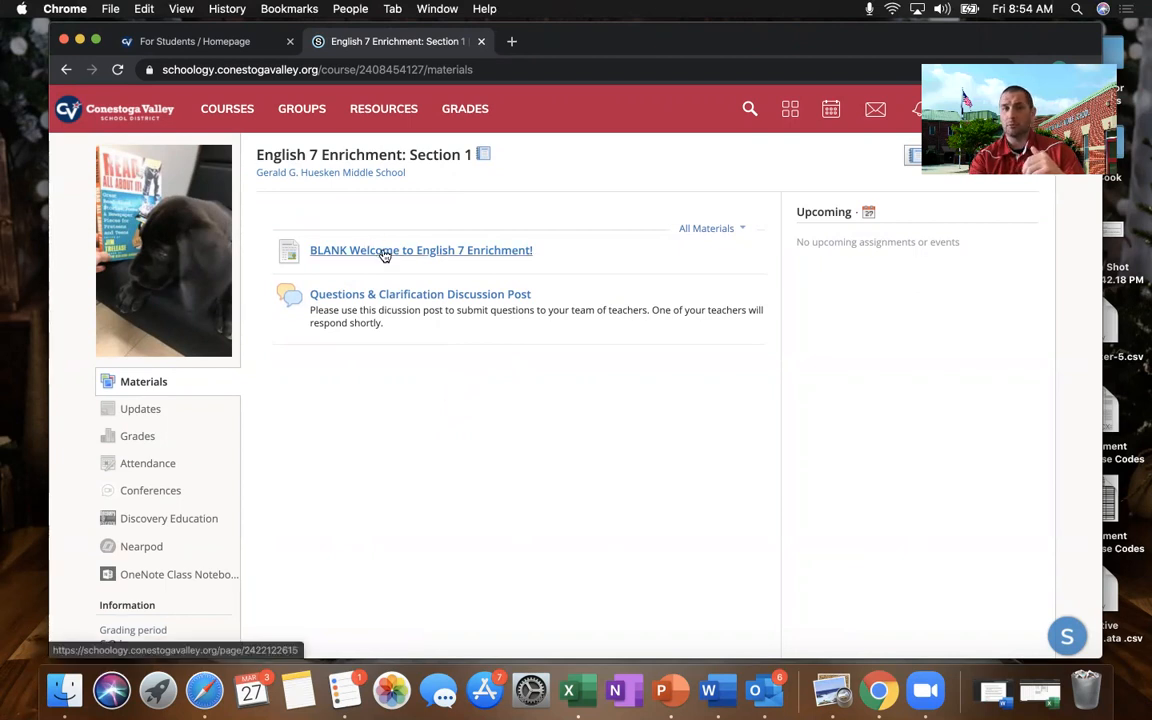
pyautogui.scroll(-3)
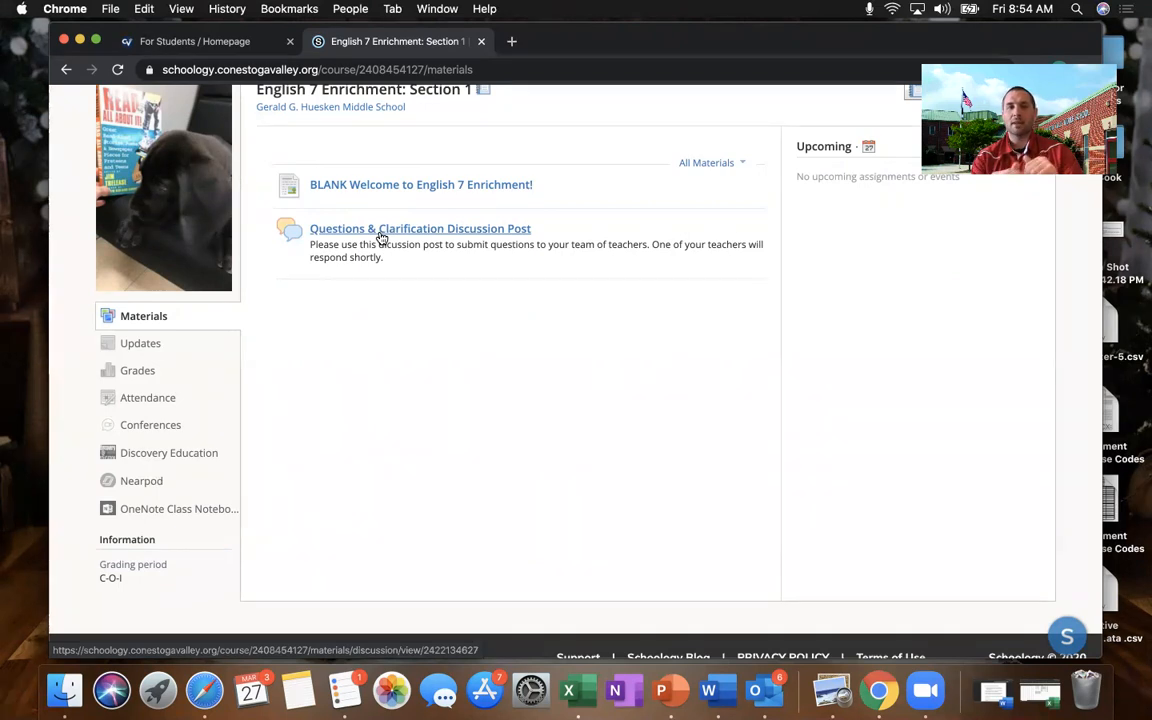
pyautogui.click(420, 228)
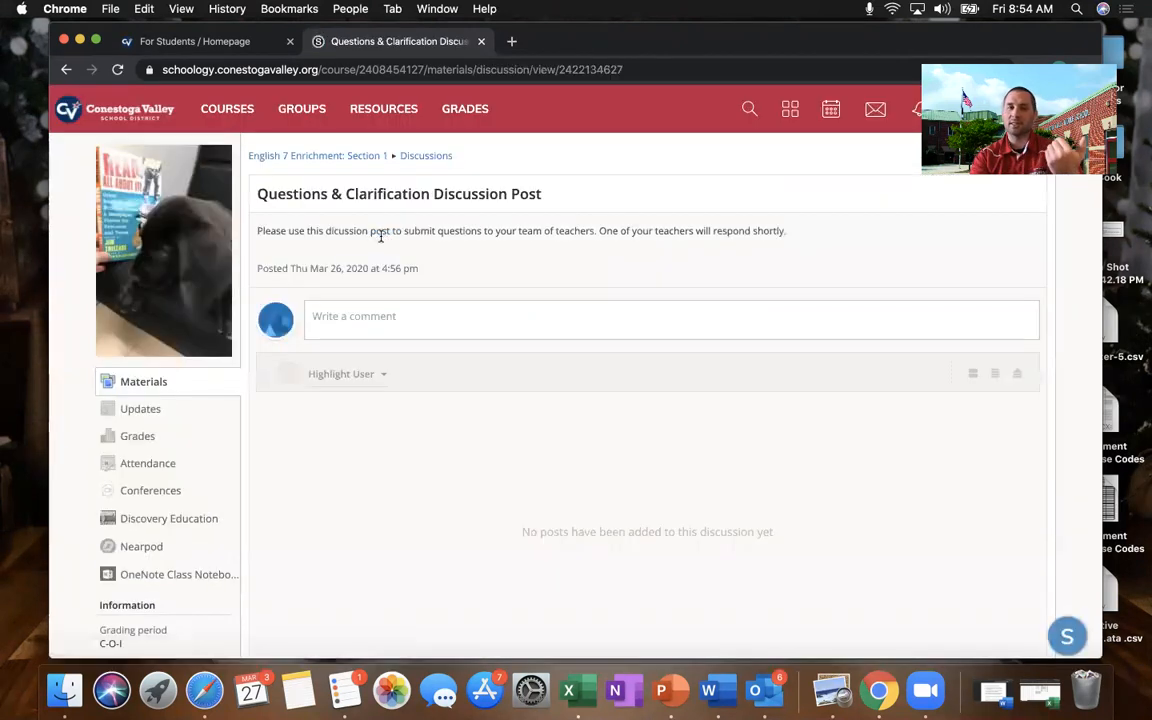
# Start an empty comment on the Questions & Clarification Discussion Post
pyautogui.click(670, 316)
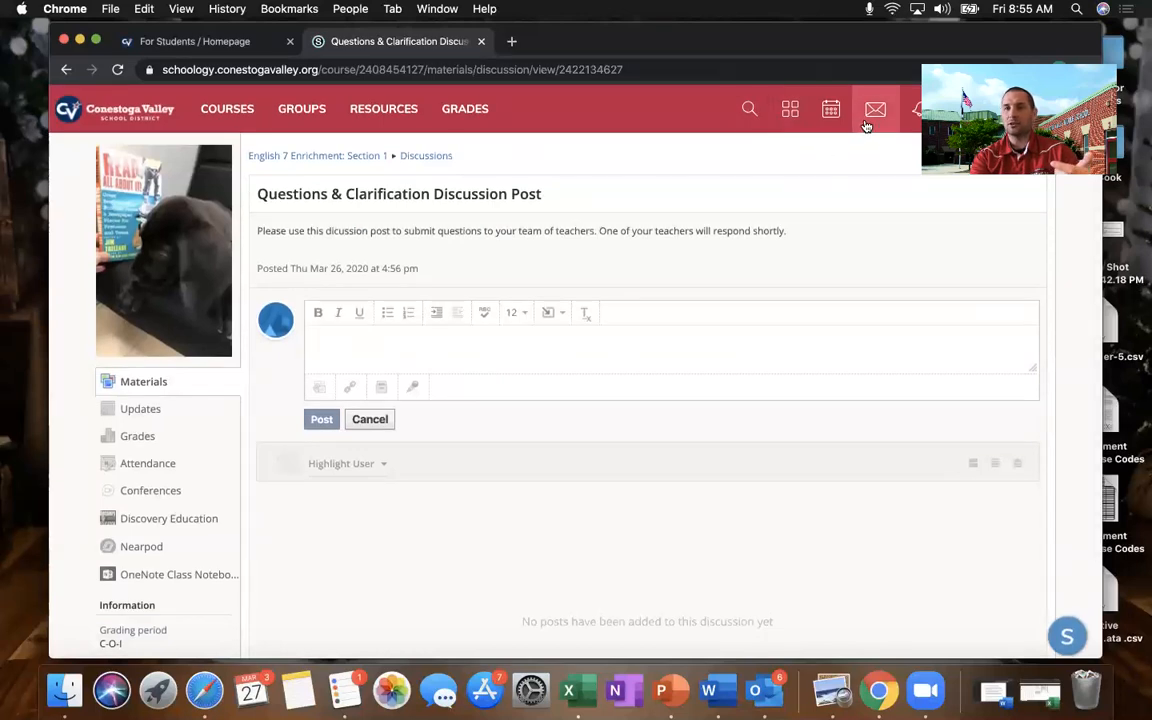
pyautogui.moveTo(748, 284)
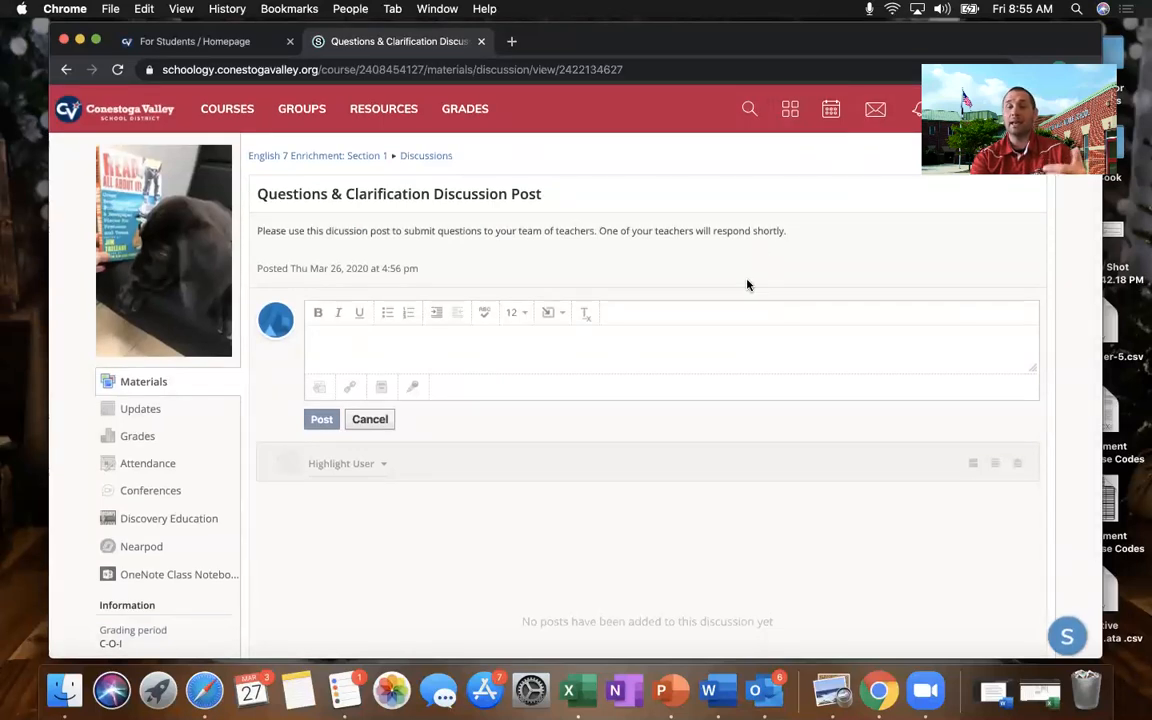
pyautogui.moveTo(712, 348)
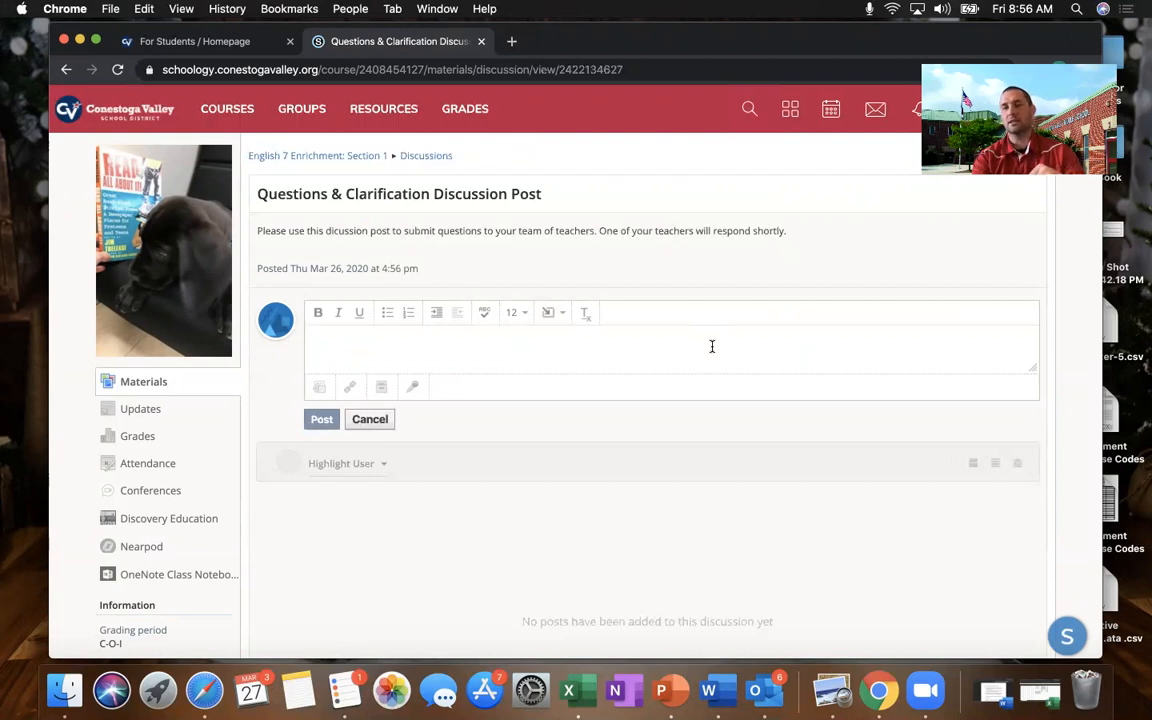
pyautogui.moveTo(690, 404)
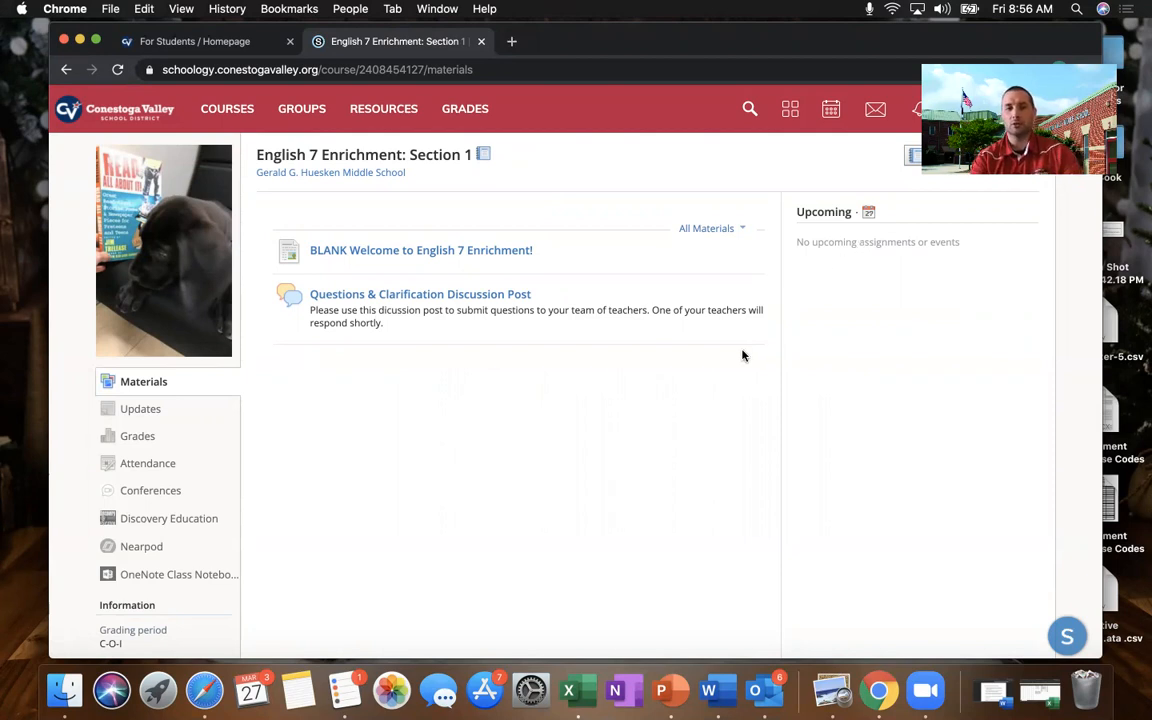
pyautogui.moveTo(752, 348)
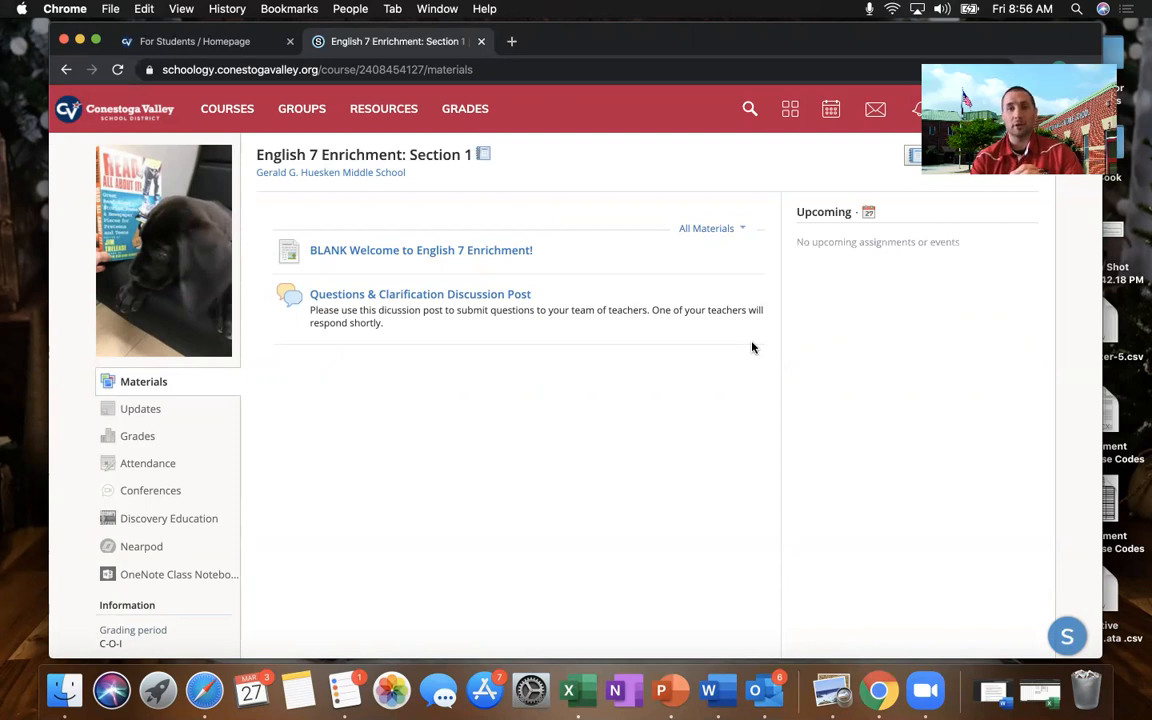
pyautogui.moveTo(864, 218)
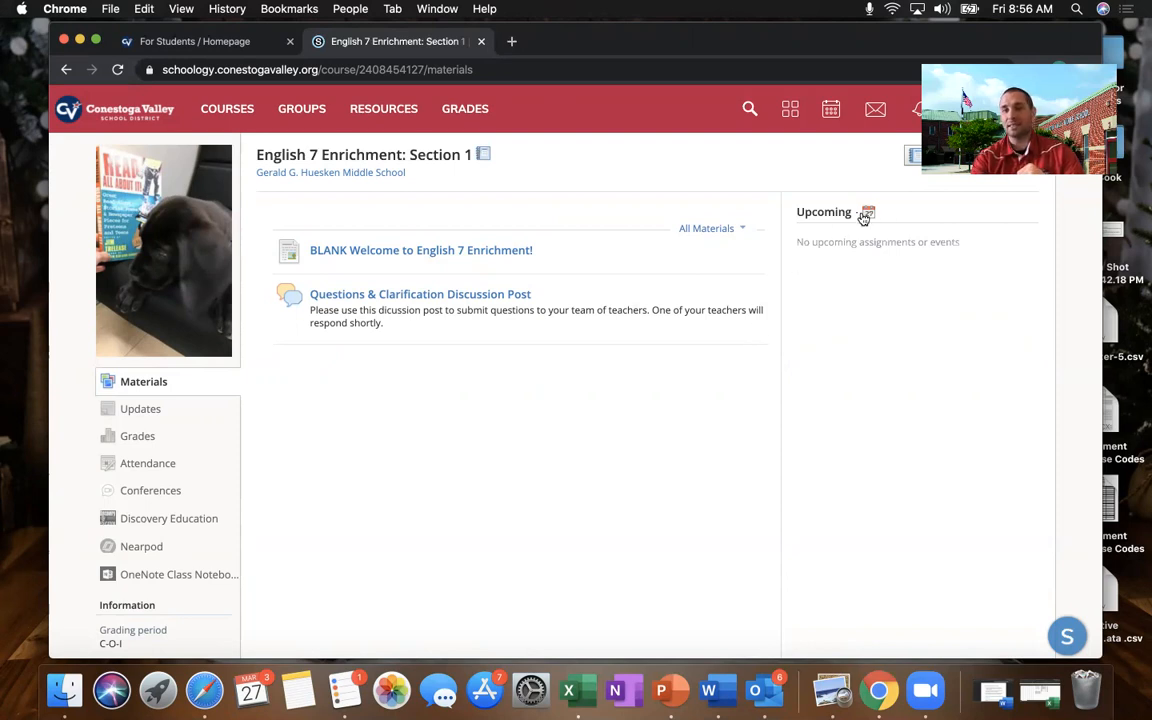
pyautogui.moveTo(868, 260)
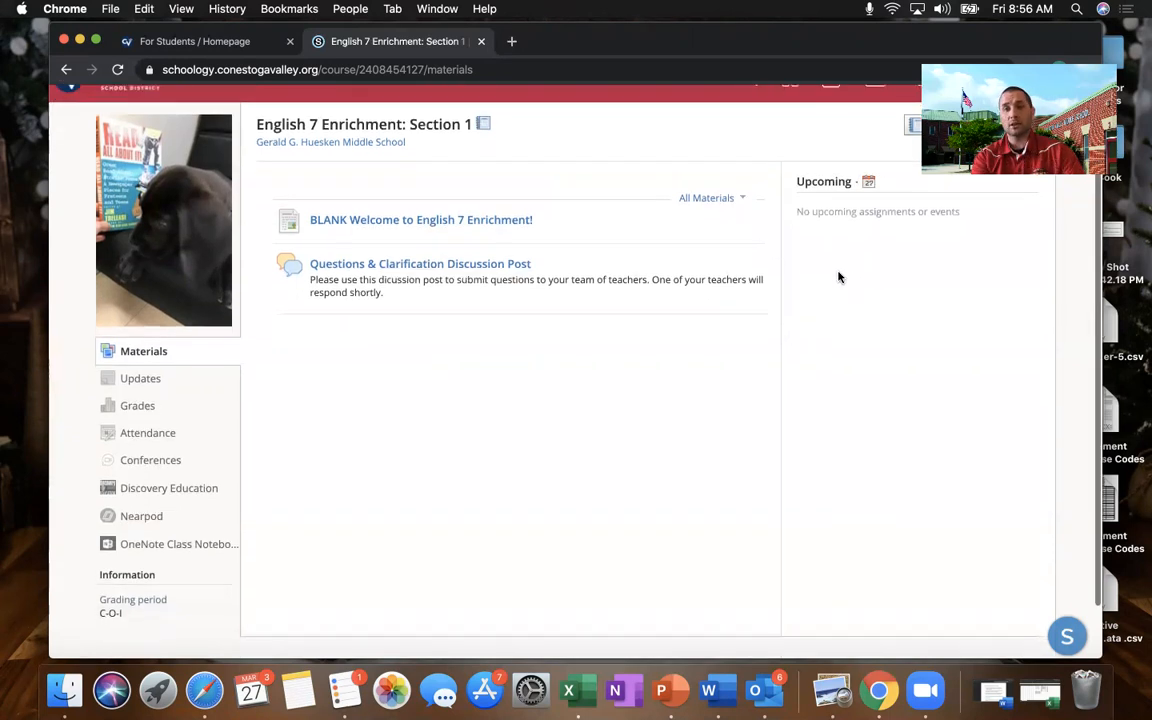
# Scroll down the English 7 Enrichment Materials page toward the course menu
pyautogui.scroll(-3)
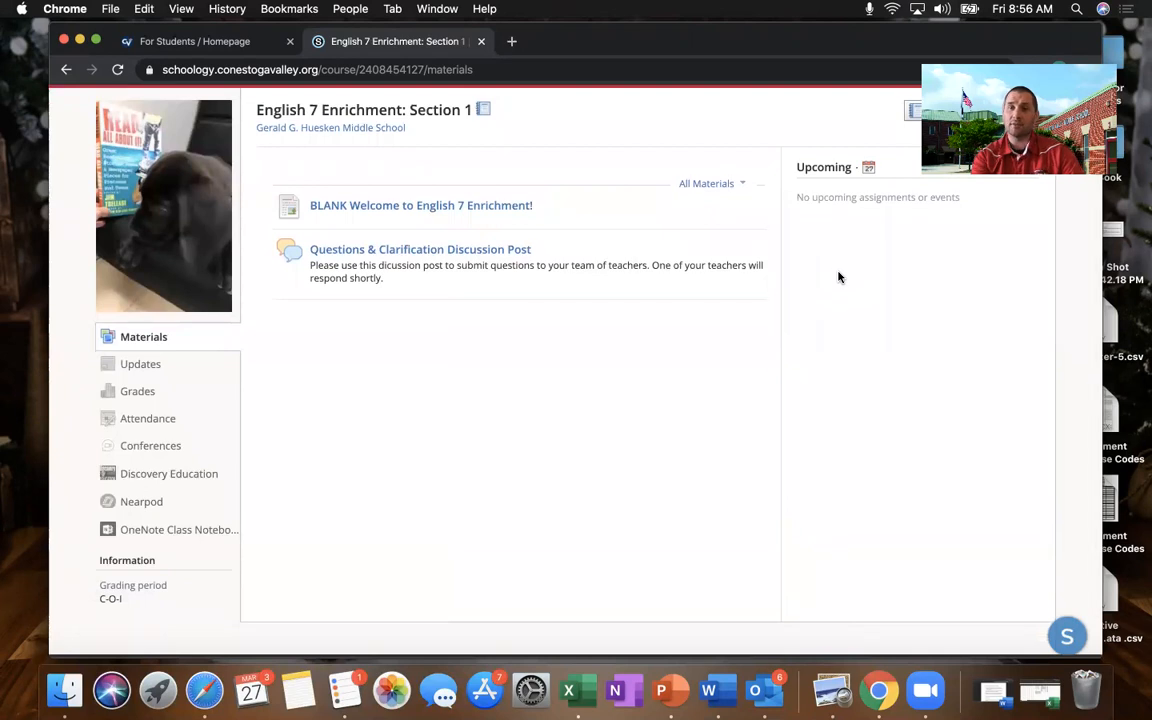
pyautogui.scroll(-3)
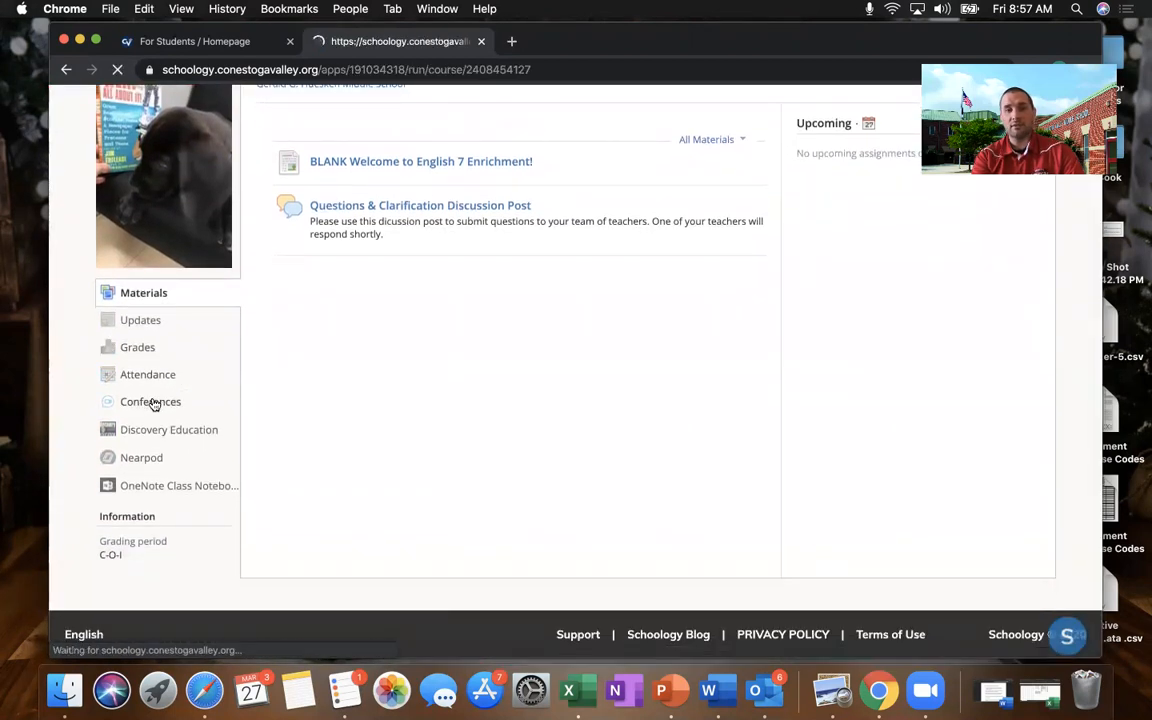
# Launch the course Conferences tool and approve its authorization, showing no active conferences
pyautogui.click(150, 400)
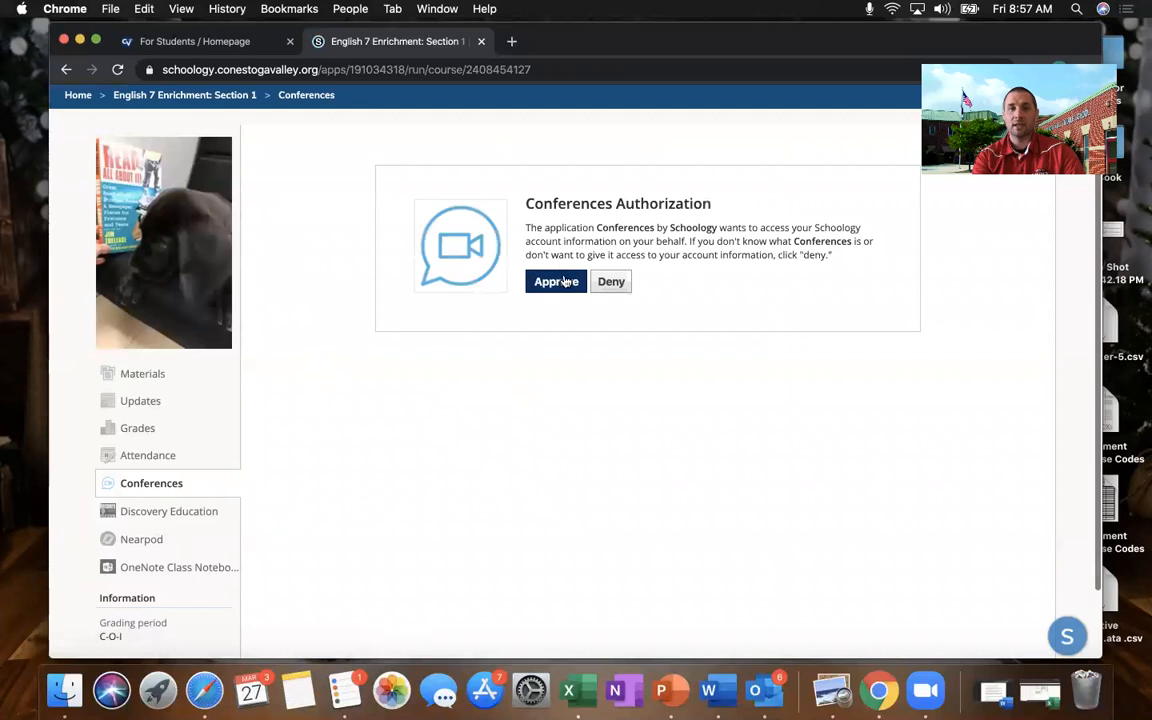
pyautogui.click(556, 280)
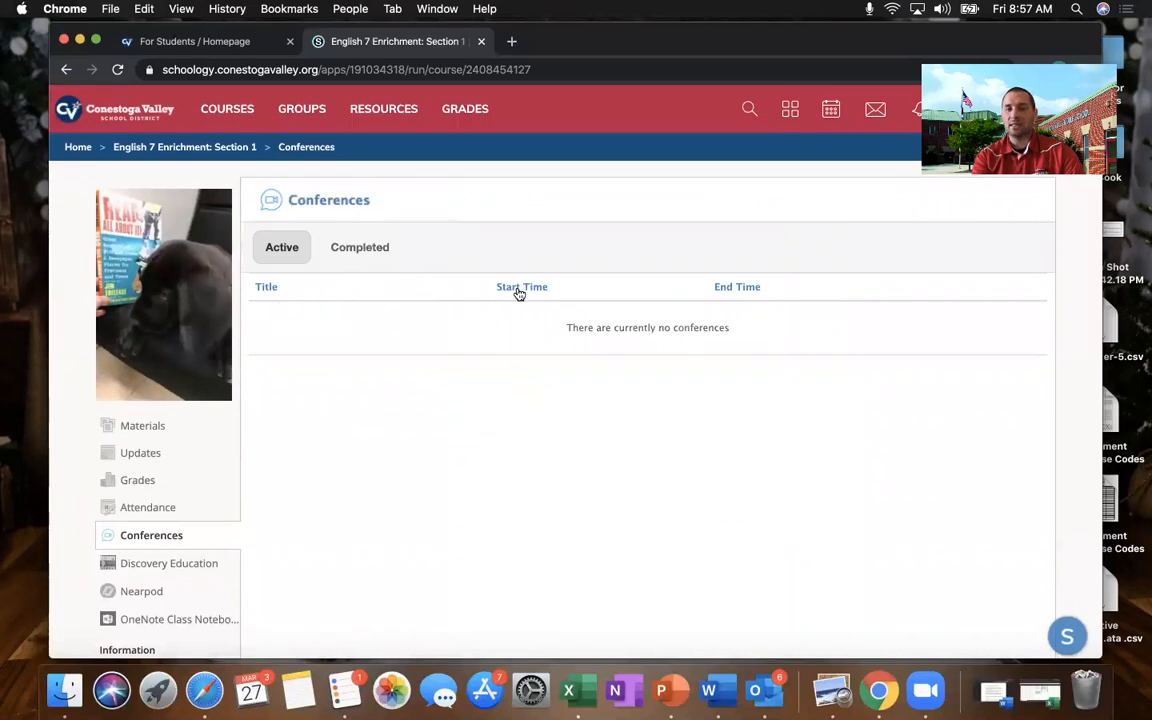
pyautogui.moveTo(296, 316)
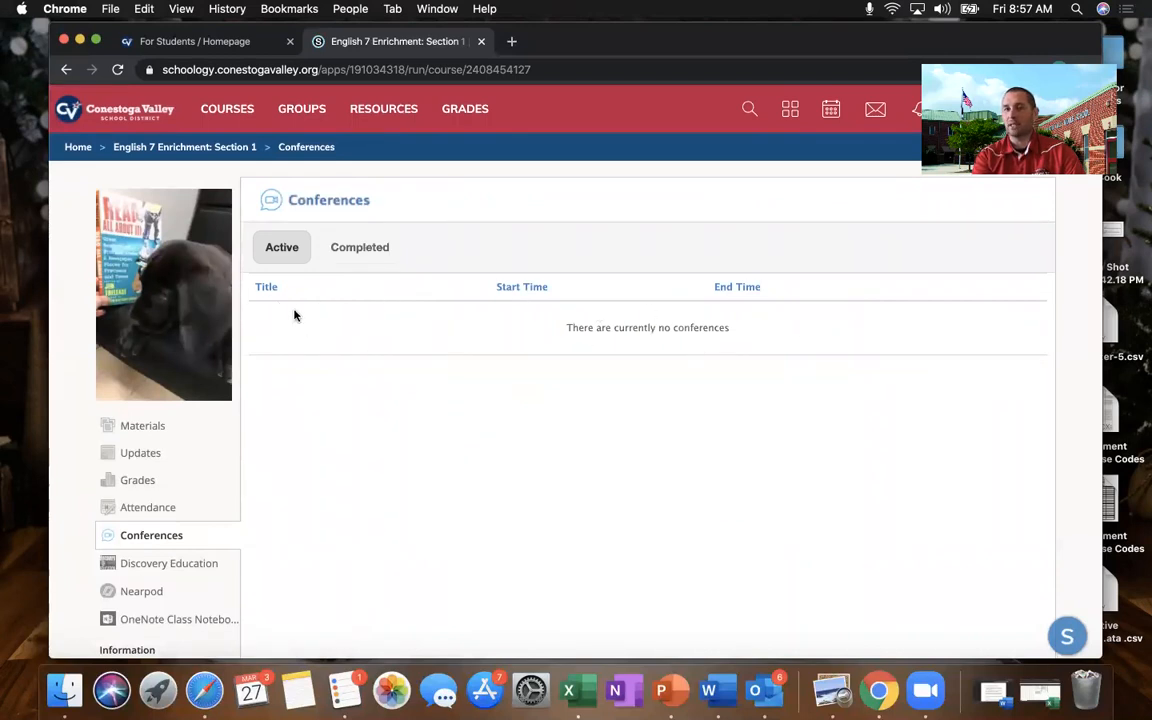
pyautogui.moveTo(416, 378)
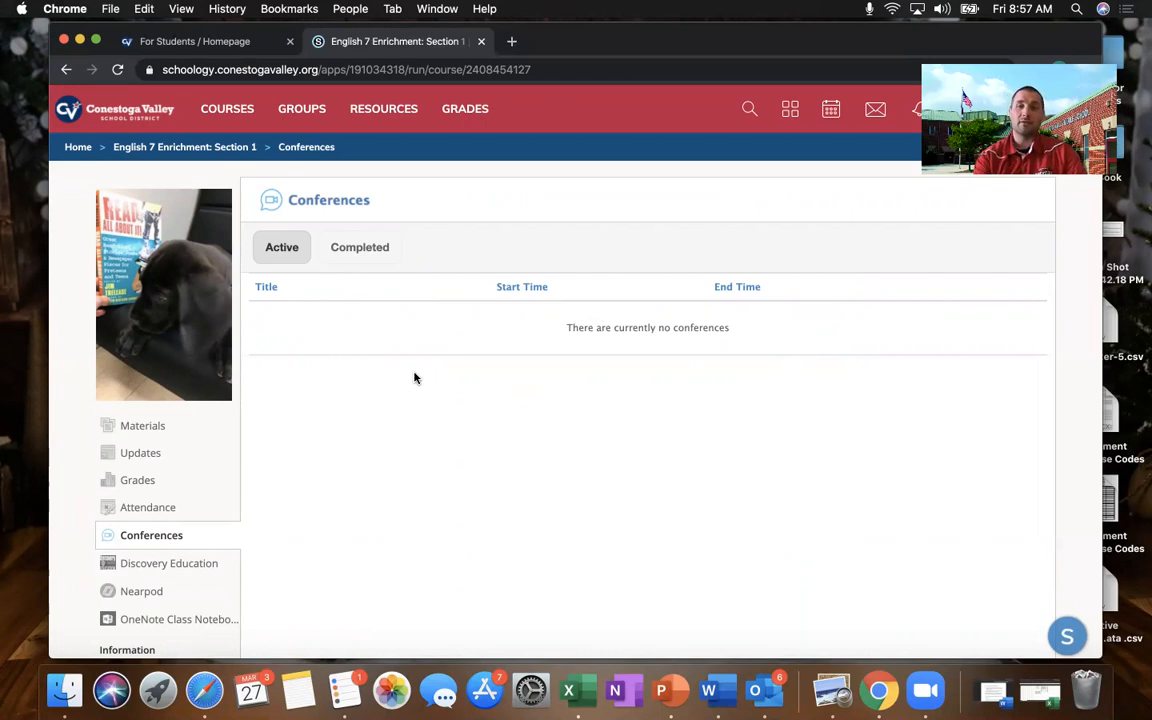
pyautogui.moveTo(336, 436)
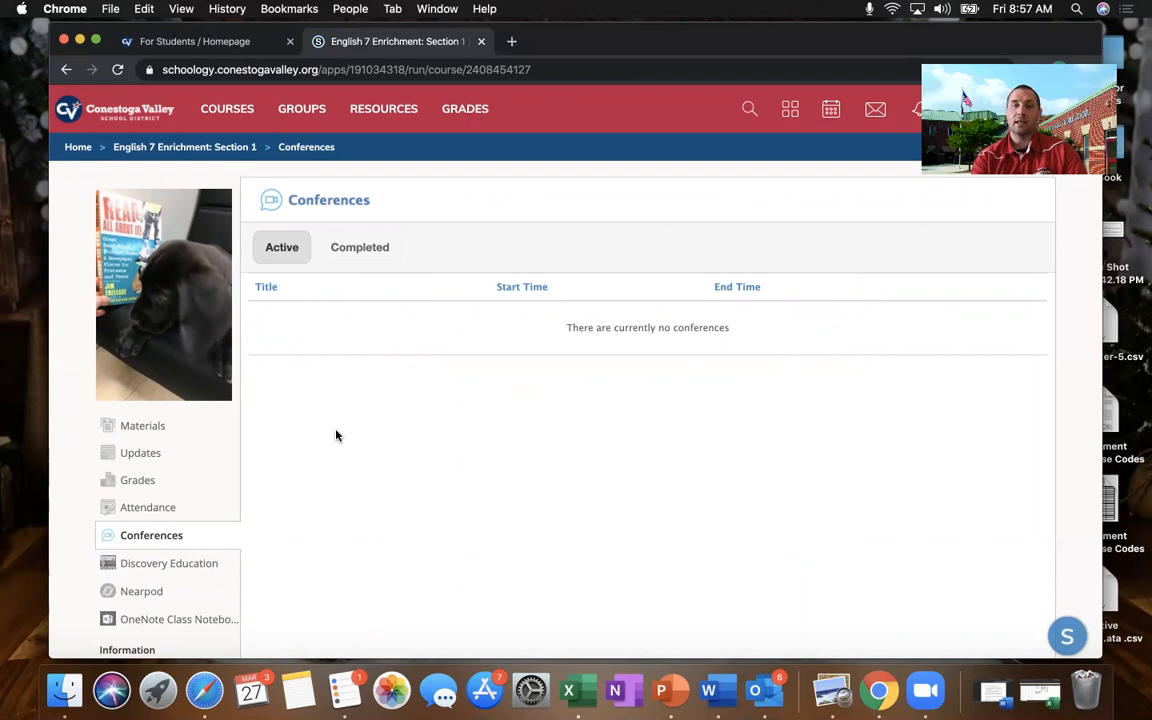
pyautogui.moveTo(284, 328)
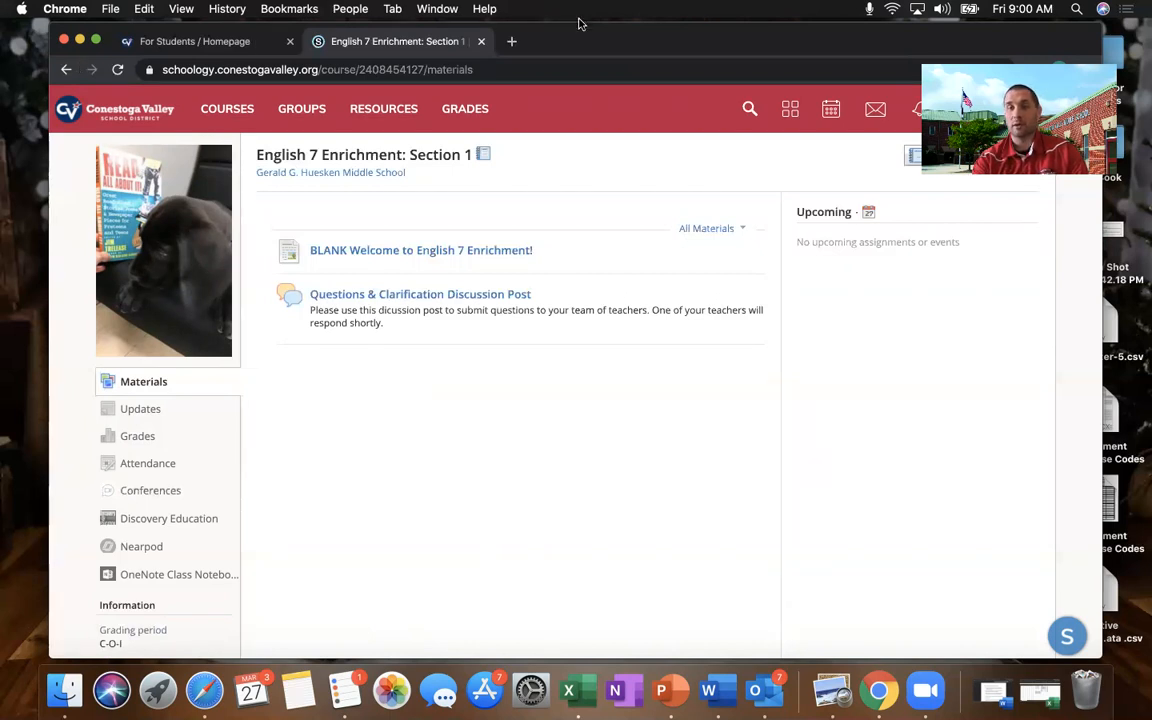
pyautogui.moveTo(604, 76)
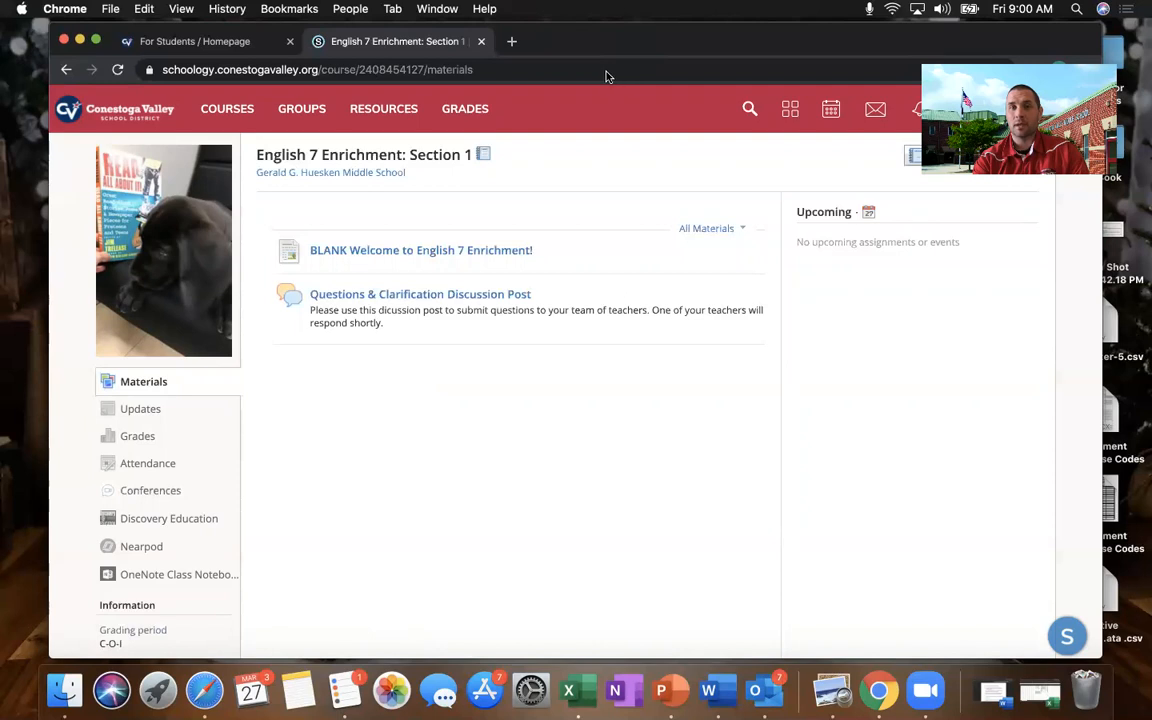
pyautogui.moveTo(600, 76)
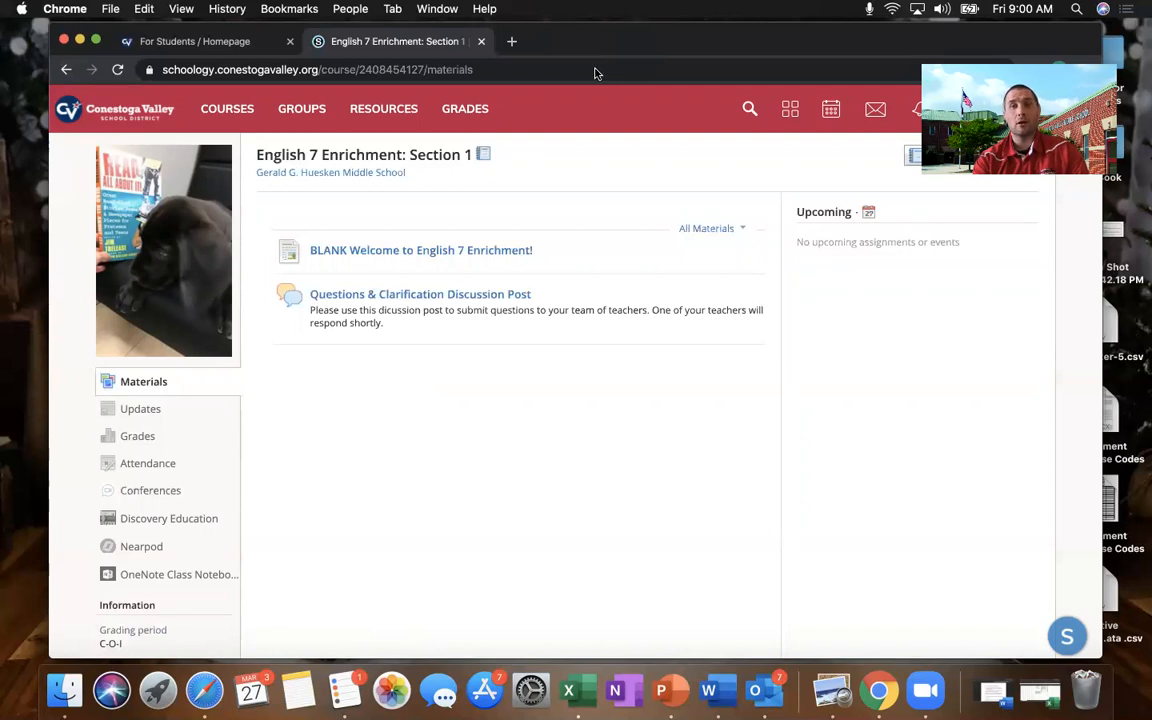